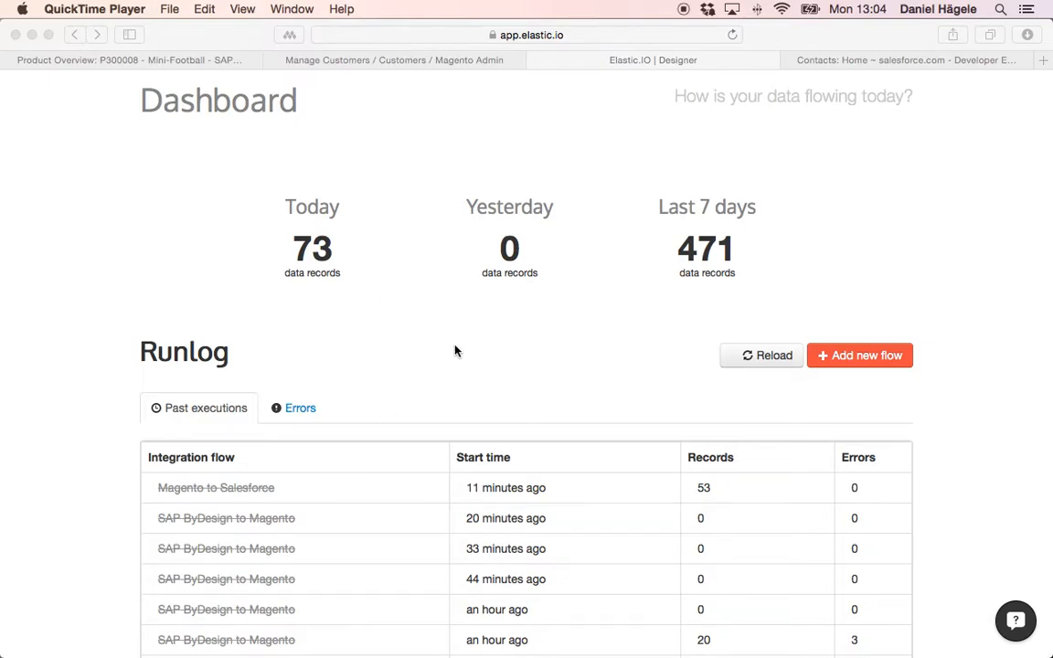
{"action": "mouse_move", "coordinate": [443, 268]}
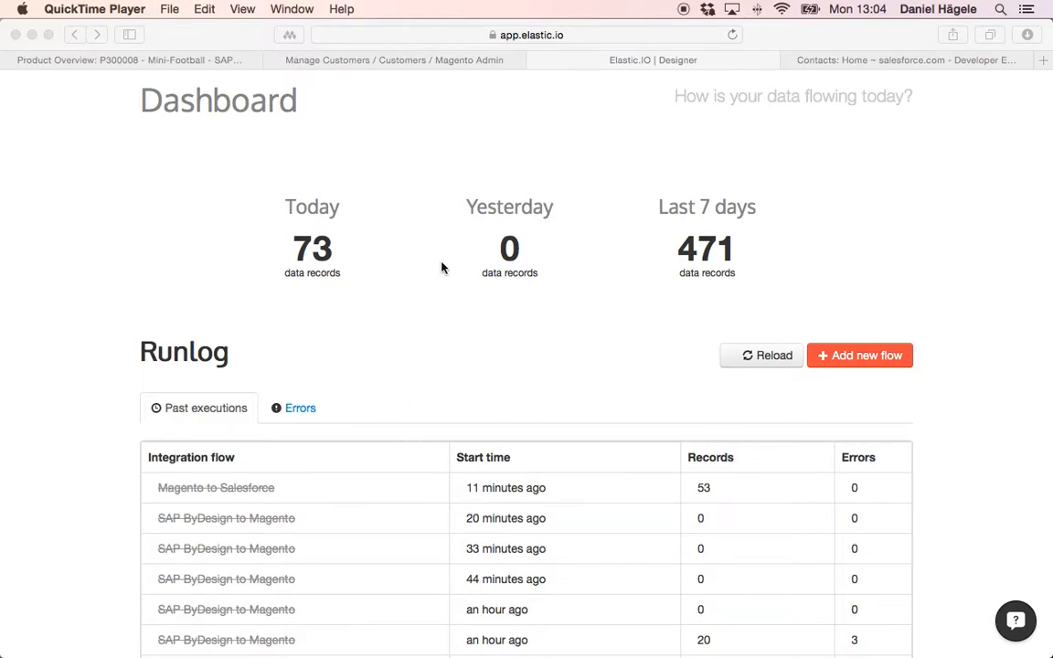
{"action": "mouse_move", "coordinate": [421, 198]}
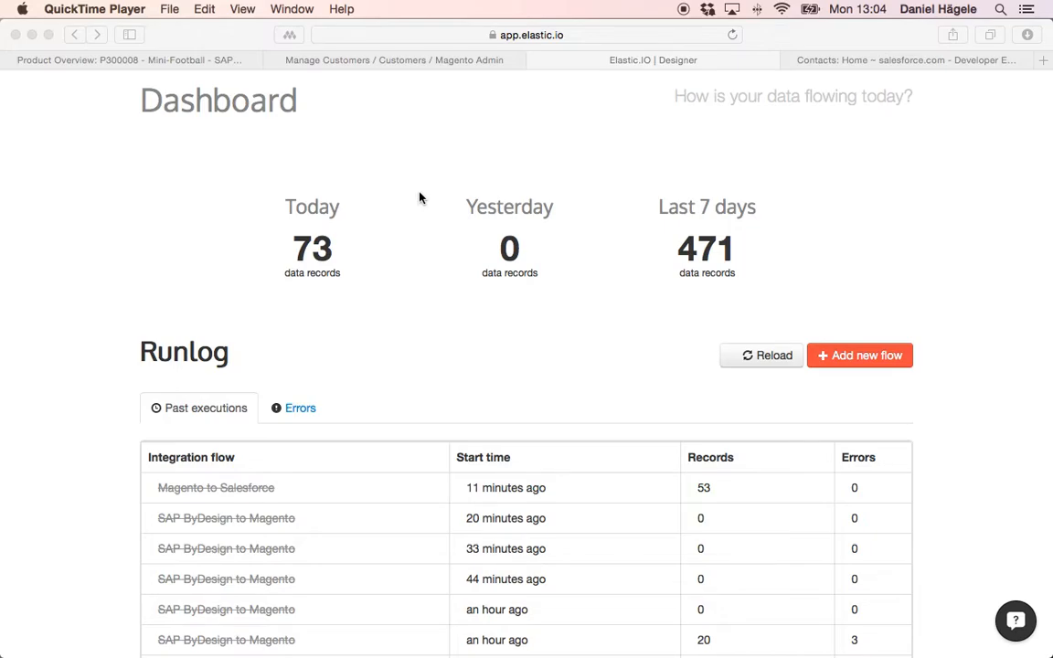
{"action": "mouse_move", "coordinate": [445, 179]}
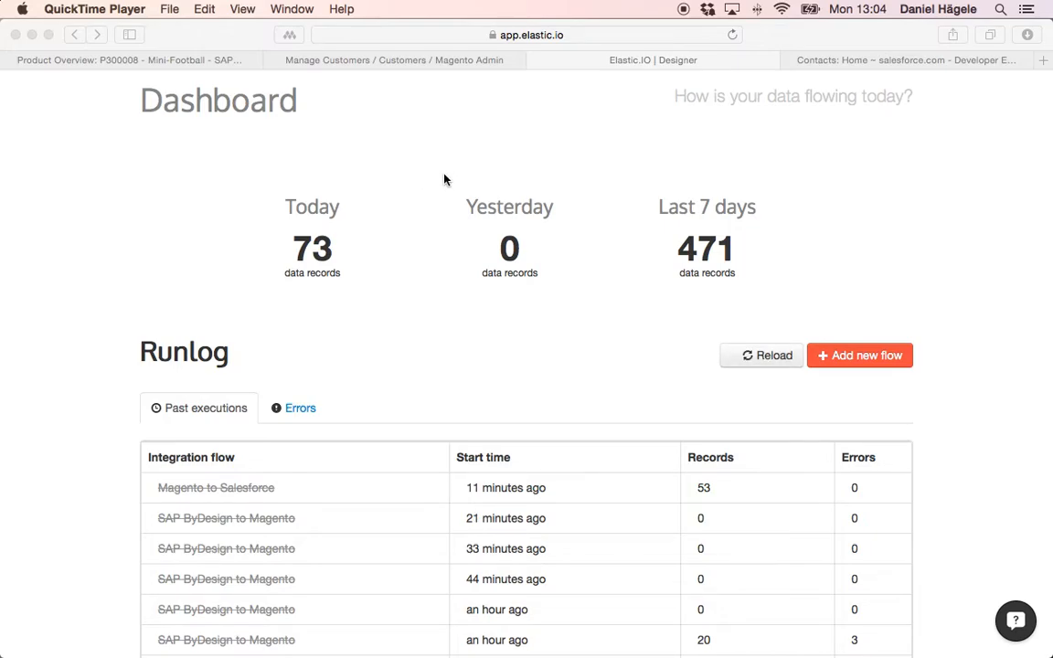
{"action": "mouse_move", "coordinate": [305, 183]}
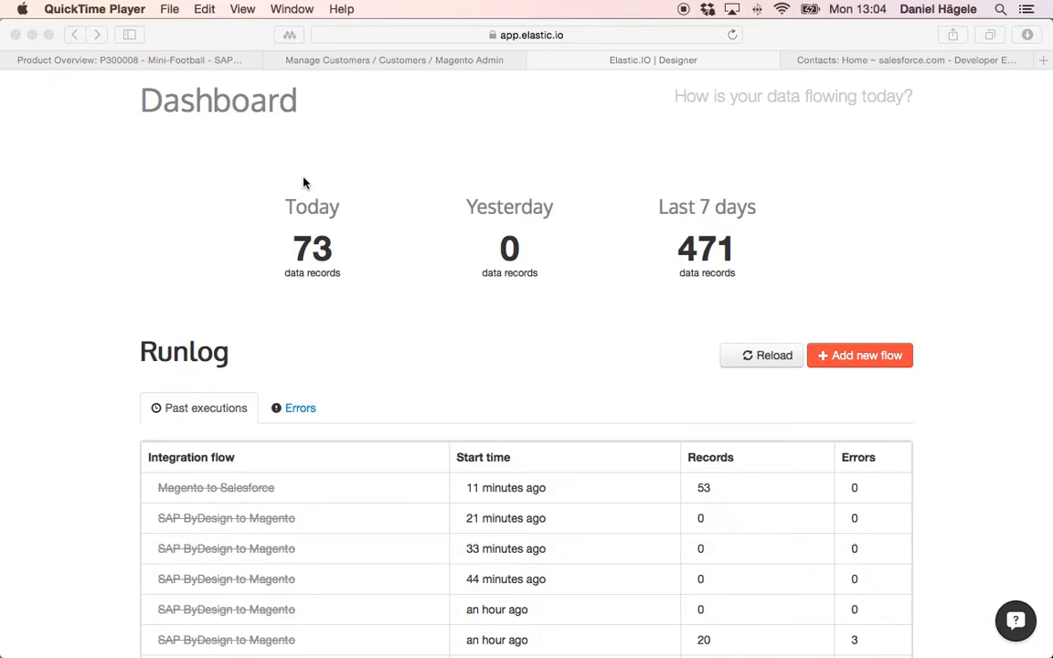
{"action": "mouse_move", "coordinate": [442, 191]}
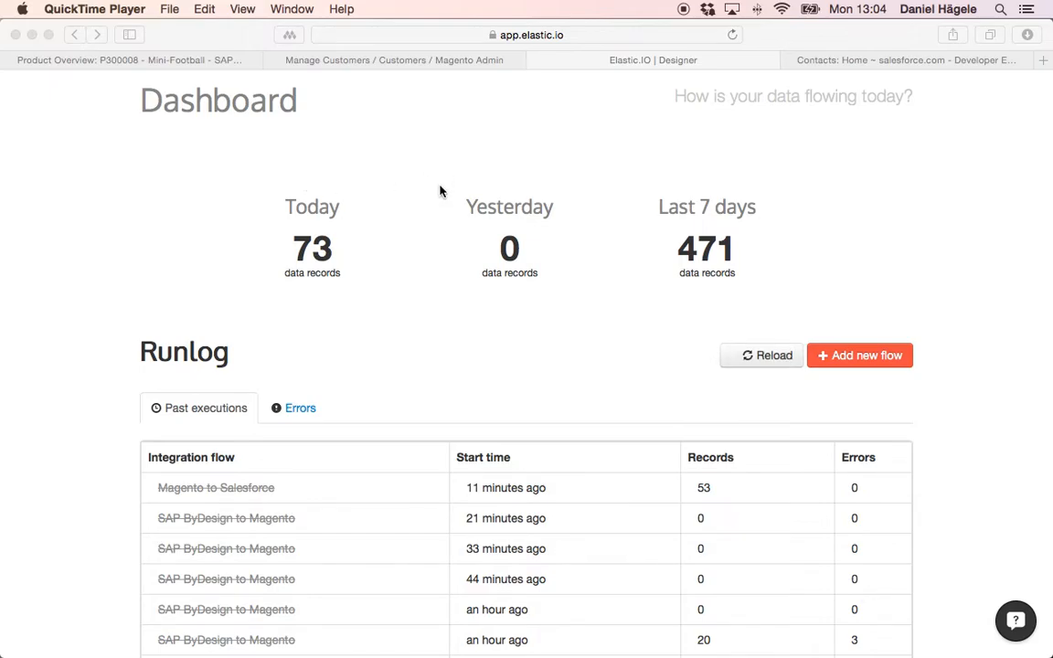
{"action": "mouse_move", "coordinate": [553, 245]}
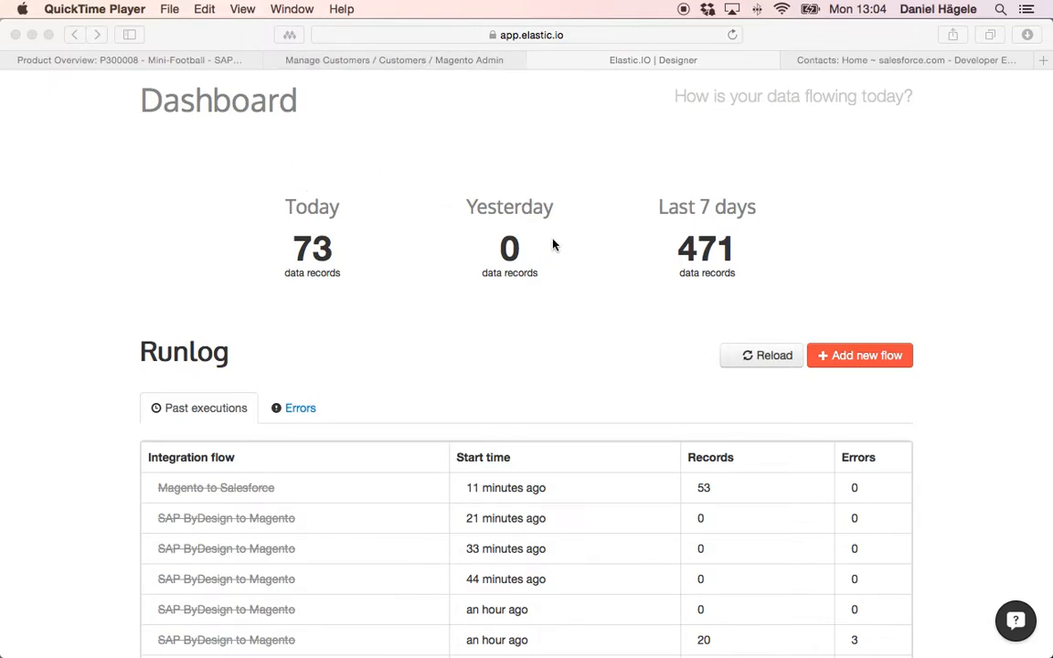
{"action": "mouse_move", "coordinate": [329, 307]}
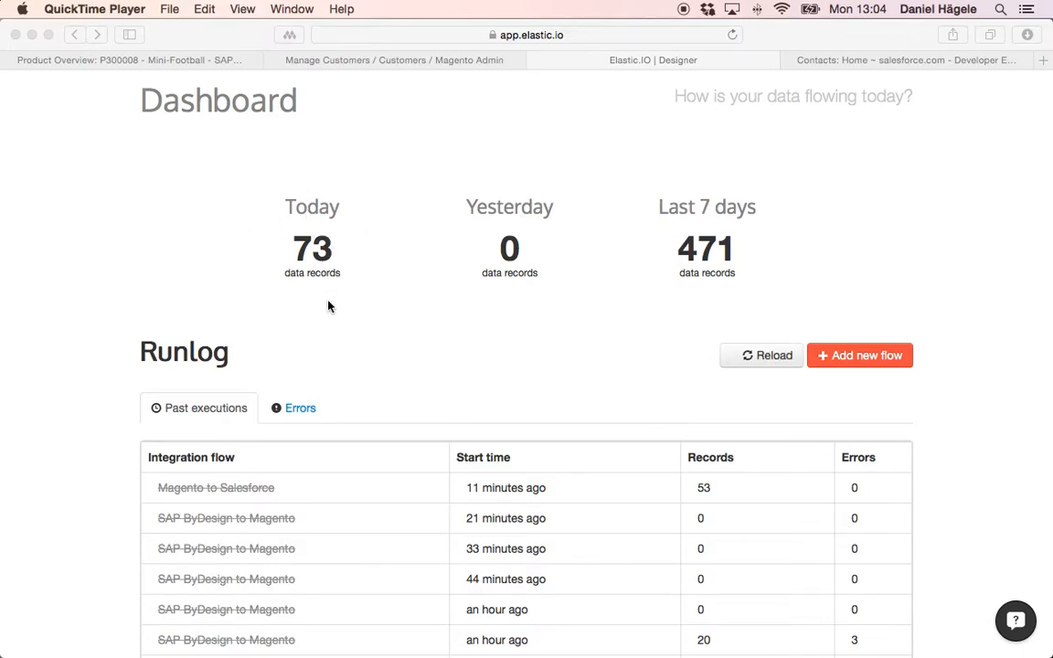
{"action": "mouse_move", "coordinate": [568, 222]}
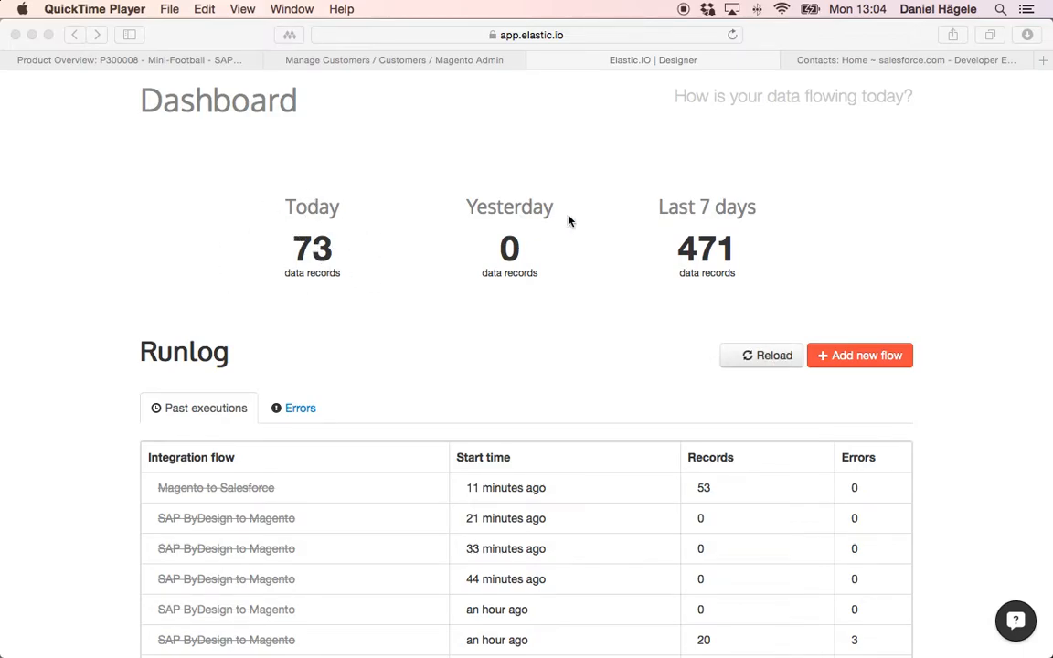
{"action": "mouse_move", "coordinate": [407, 370]}
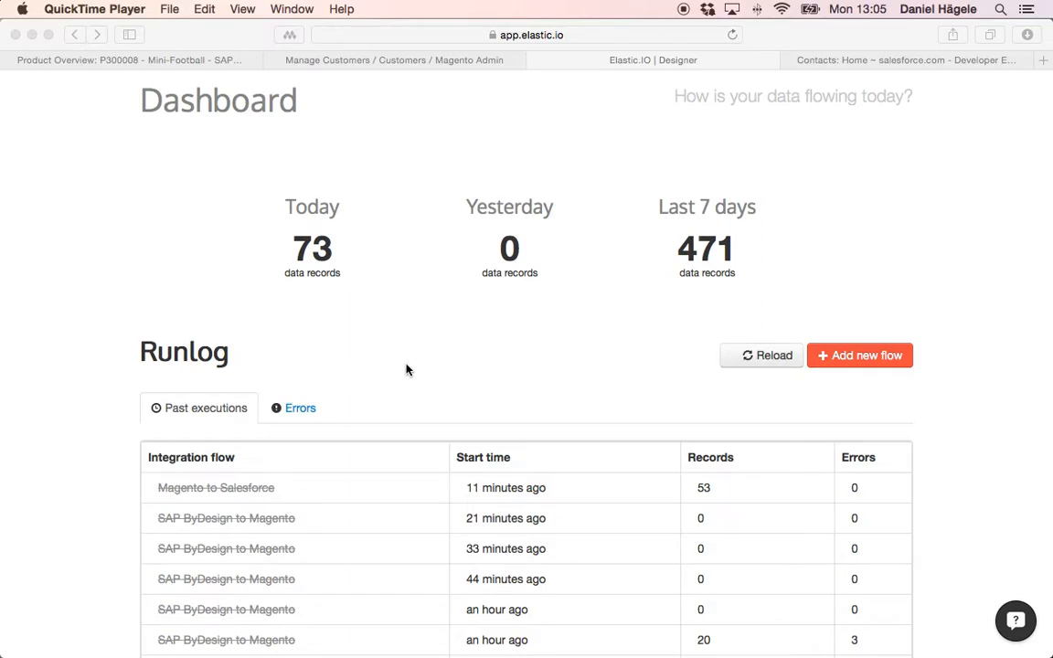
- Review the Magento customer list and Salesforce contacts, then return to the elastic.io dashboard
{"action": "scroll", "scroll_direction": "down", "scroll_amount": 3}
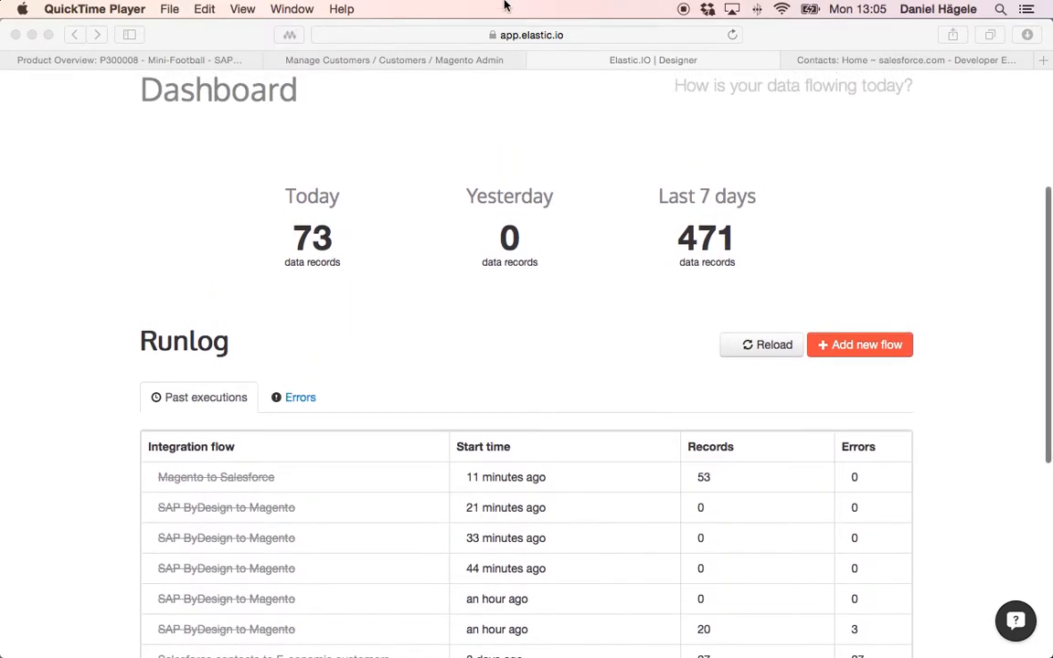
{"action": "left_click", "coordinate": [393, 59]}
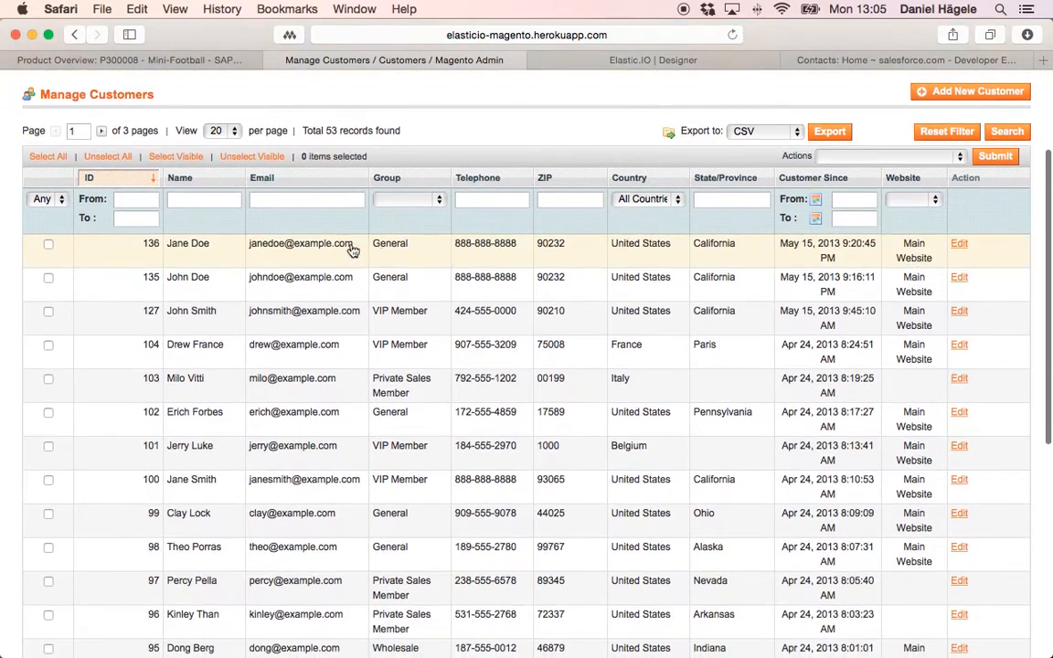
{"action": "mouse_move", "coordinate": [306, 243]}
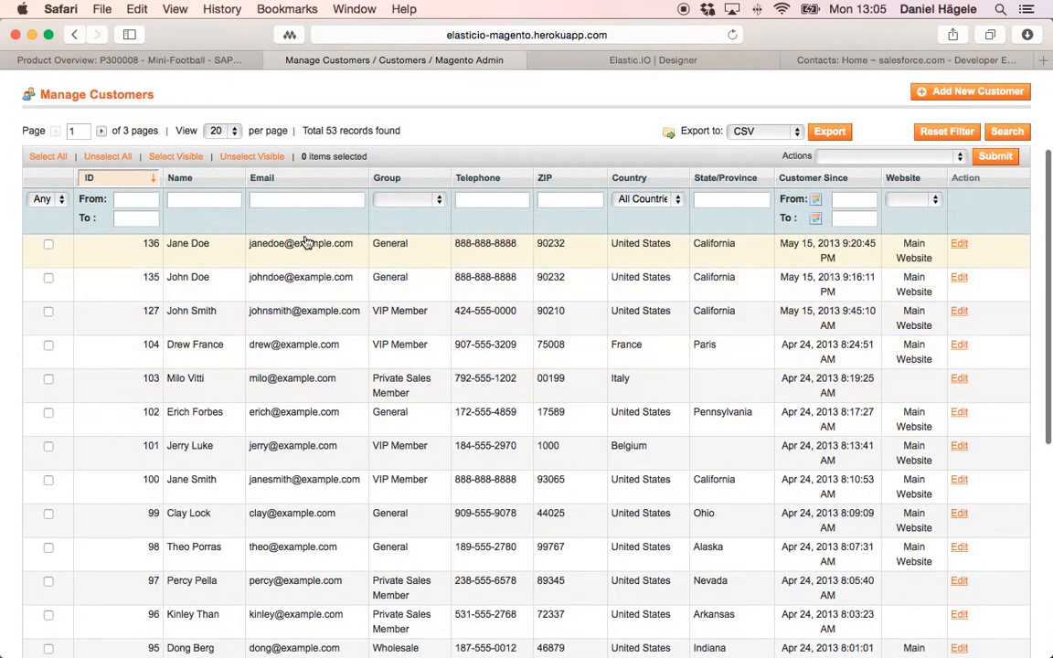
{"action": "left_click", "coordinate": [905, 59]}
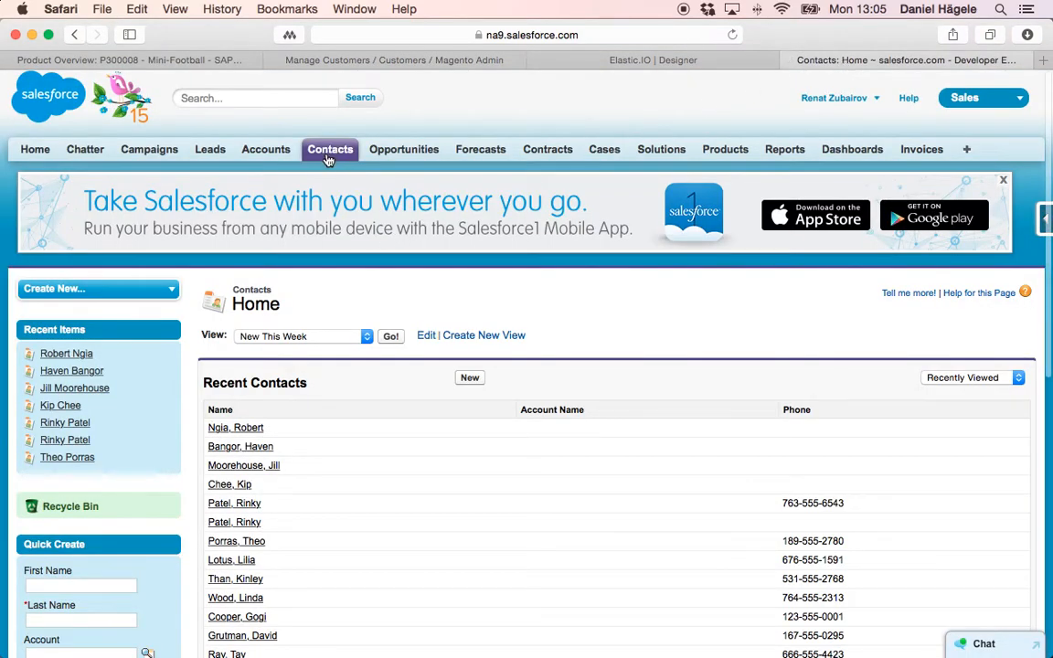
{"action": "left_click", "coordinate": [630, 60]}
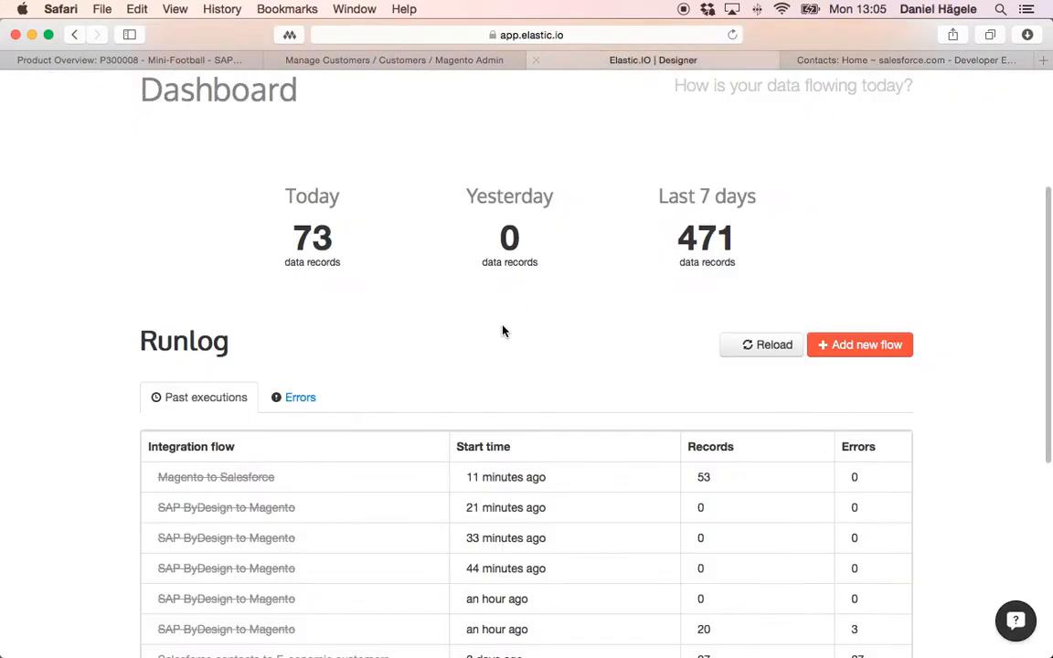
{"action": "mouse_move", "coordinate": [858, 344]}
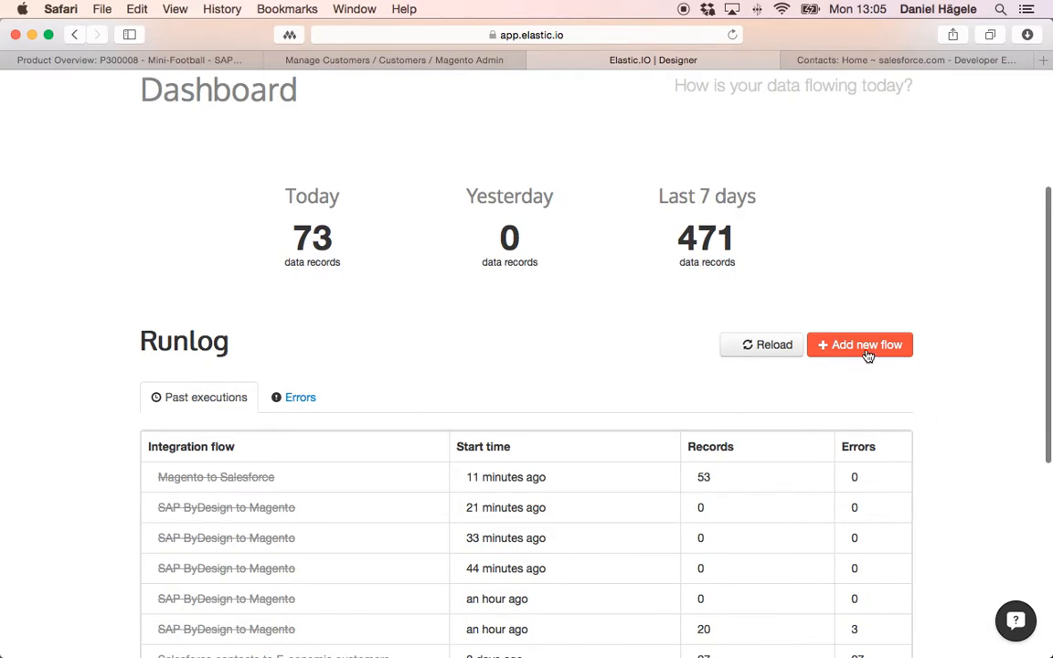
{"action": "mouse_move", "coordinate": [857, 356]}
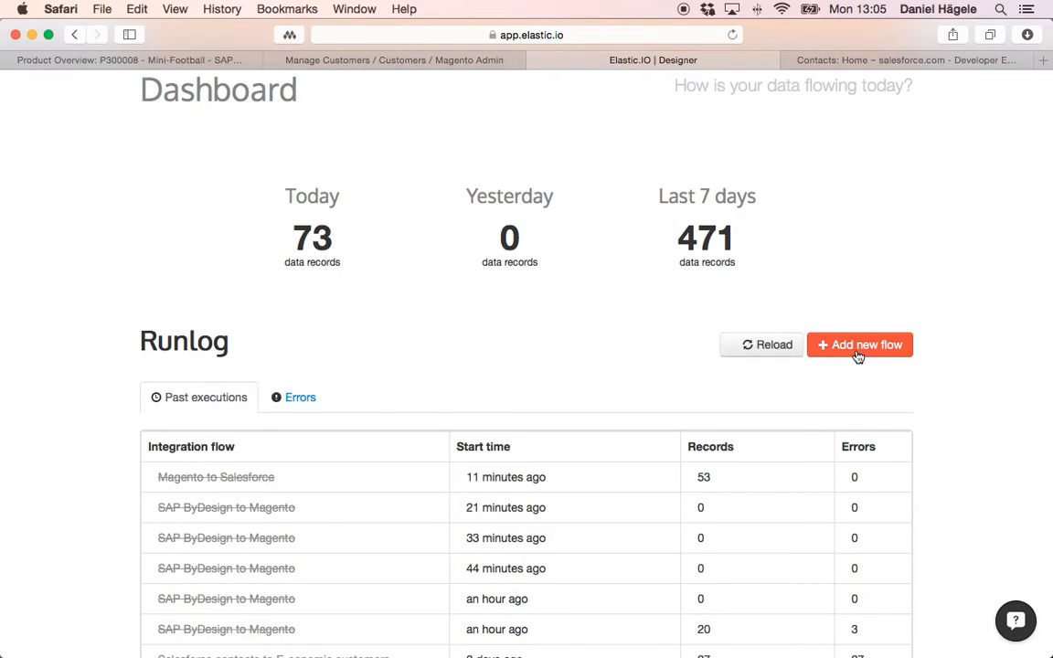
- Start a new flow with Magento Query Customers and browse components for the next step
{"action": "left_click", "coordinate": [859, 344]}
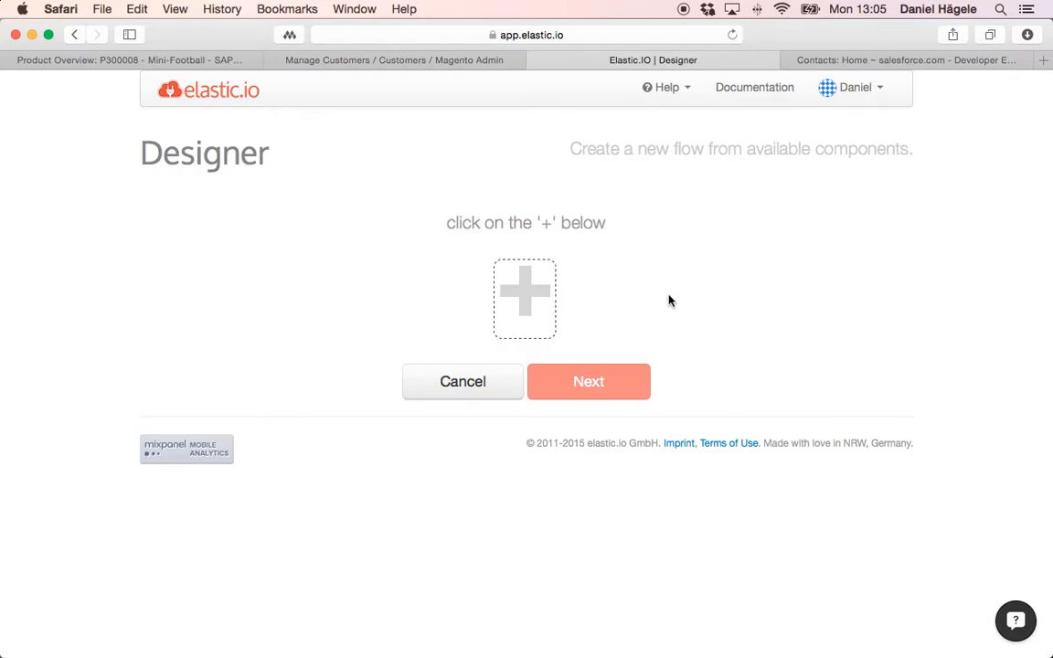
{"action": "mouse_move", "coordinate": [565, 298]}
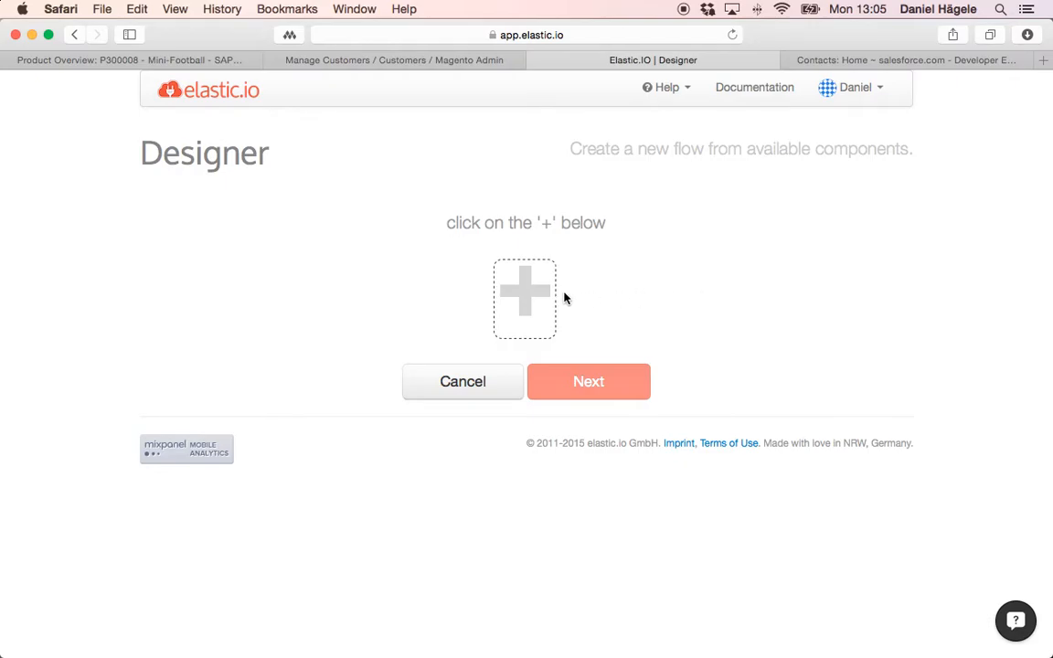
{"action": "left_click", "coordinate": [523, 298]}
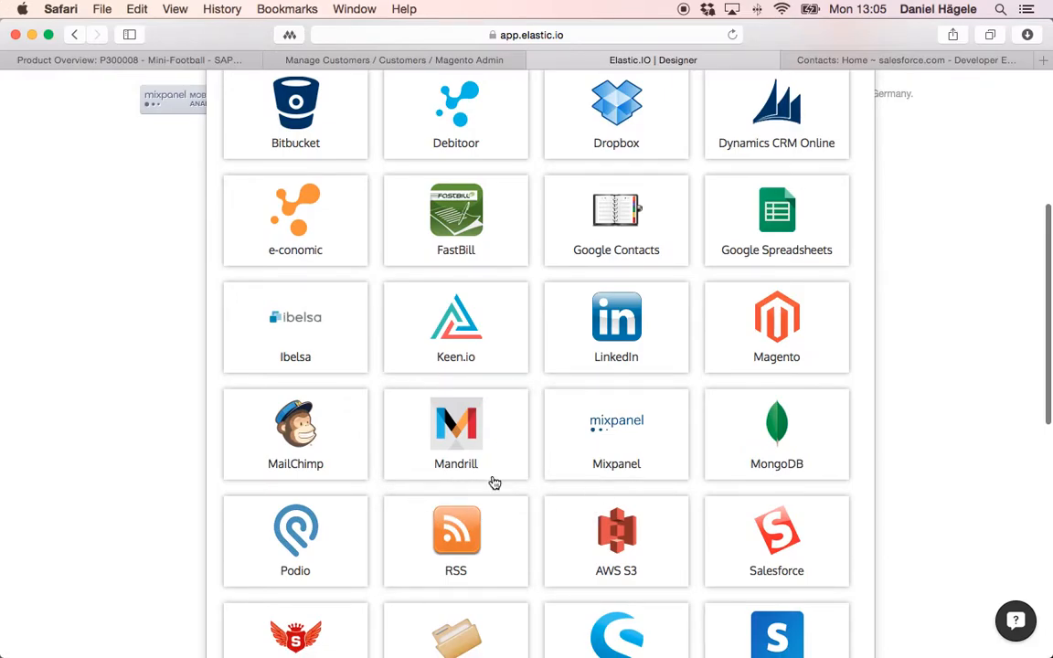
{"action": "scroll", "scroll_direction": "down", "scroll_amount": 3}
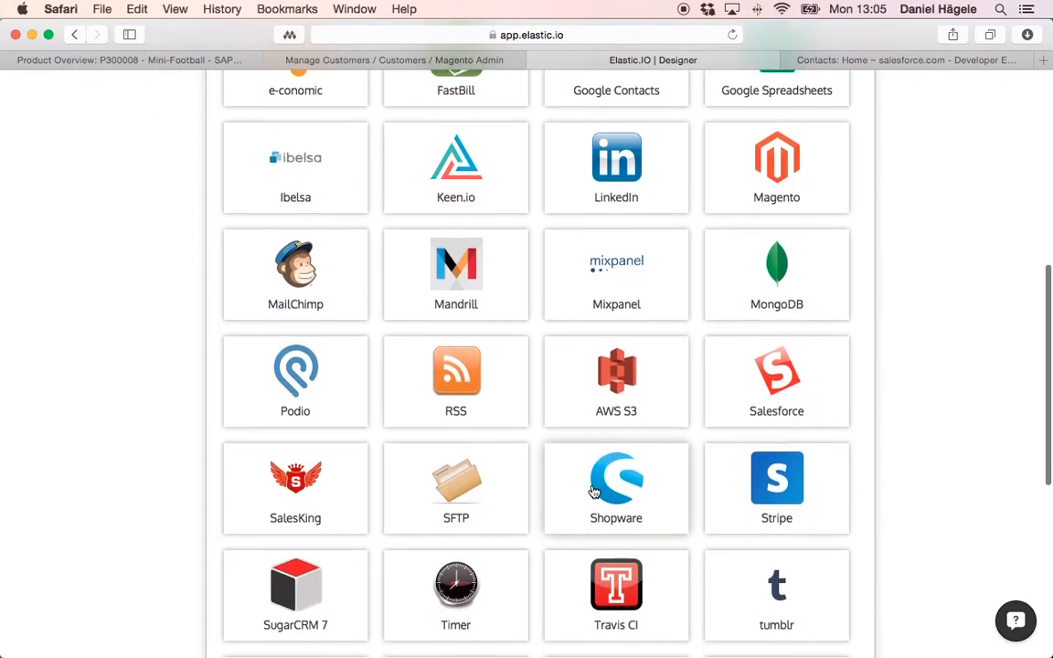
{"action": "scroll", "scroll_direction": "up", "scroll_amount": 3}
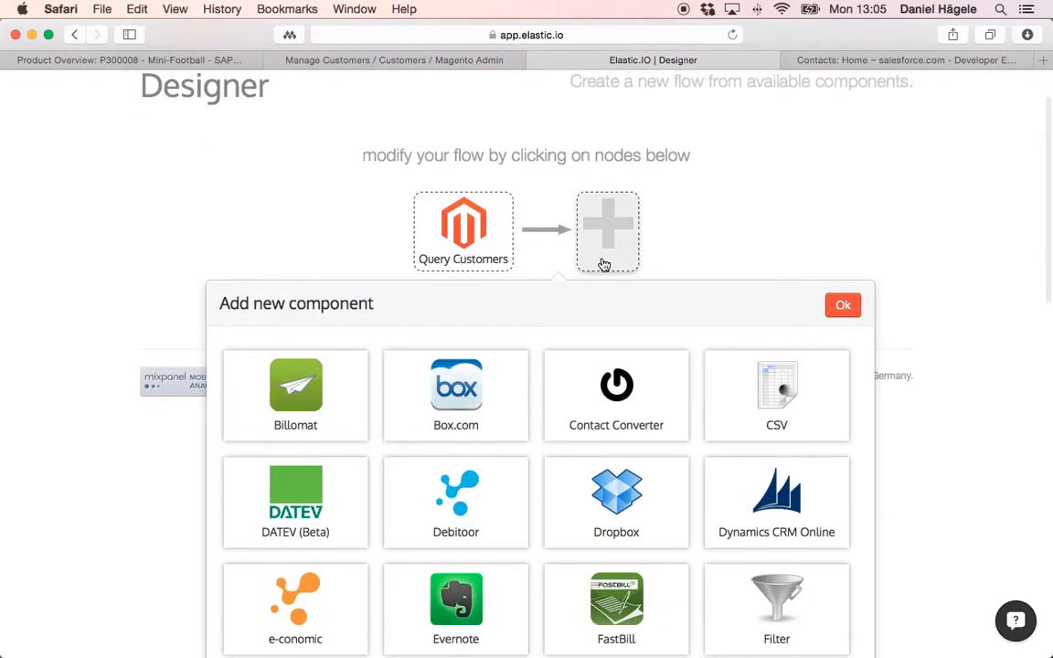
{"action": "scroll", "scroll_direction": "down", "scroll_amount": 3}
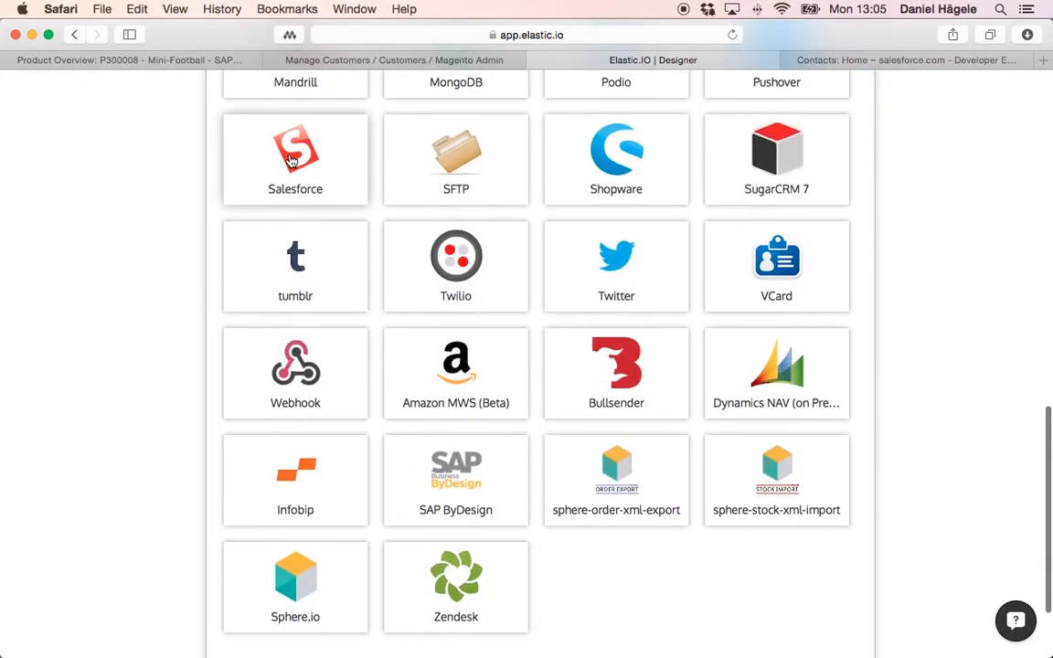
- Add Salesforce as the second step using the New Contact action
{"action": "left_click", "coordinate": [295, 155]}
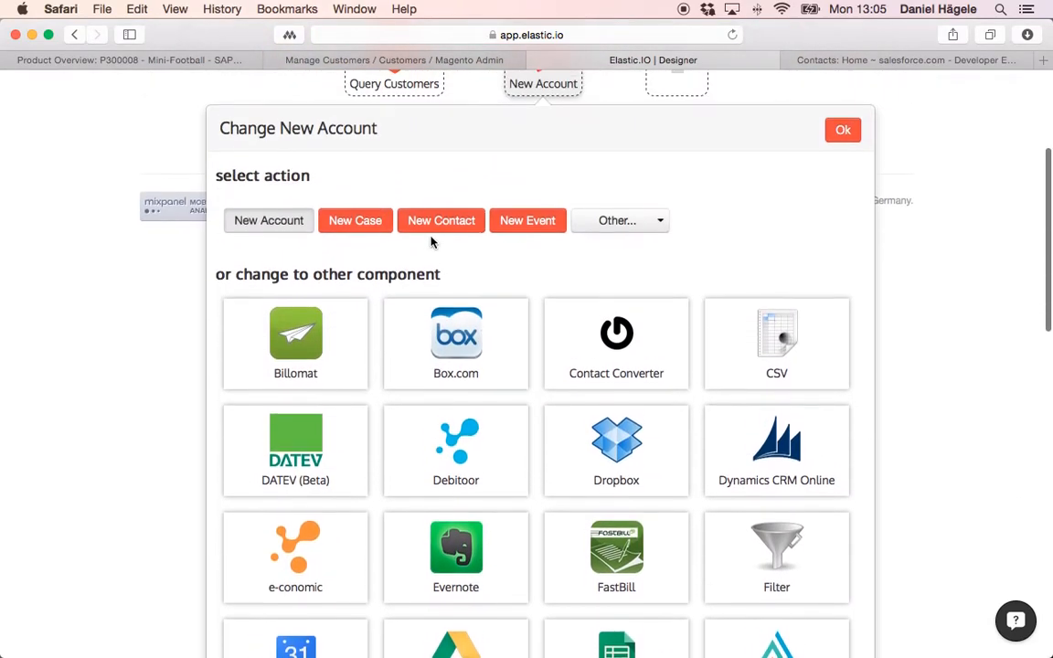
{"action": "left_click", "coordinate": [442, 230]}
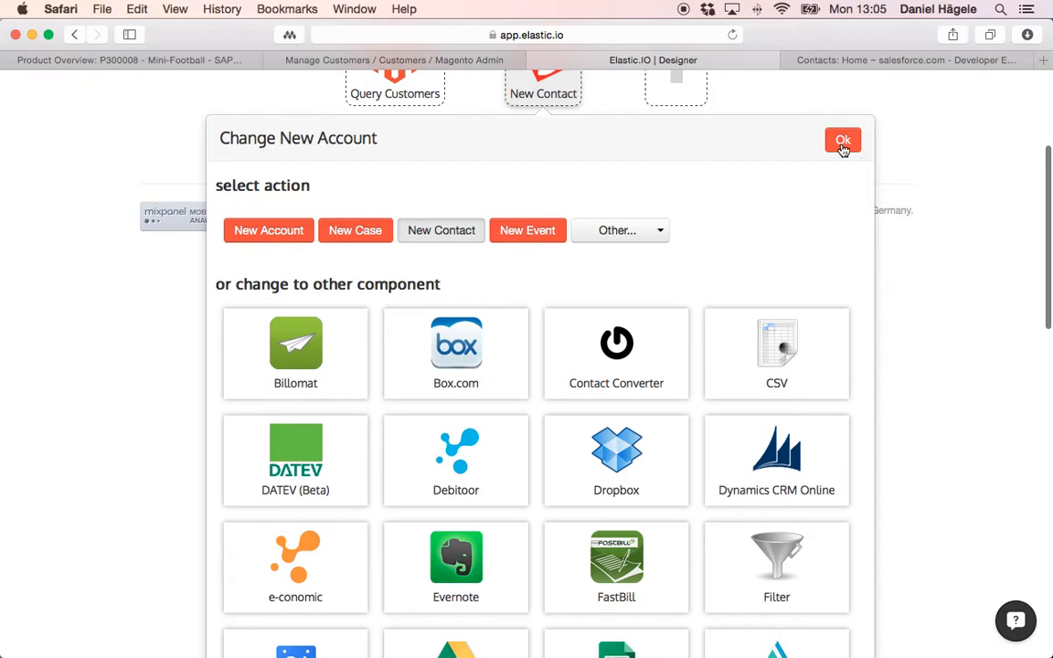
{"action": "left_click", "coordinate": [841, 139]}
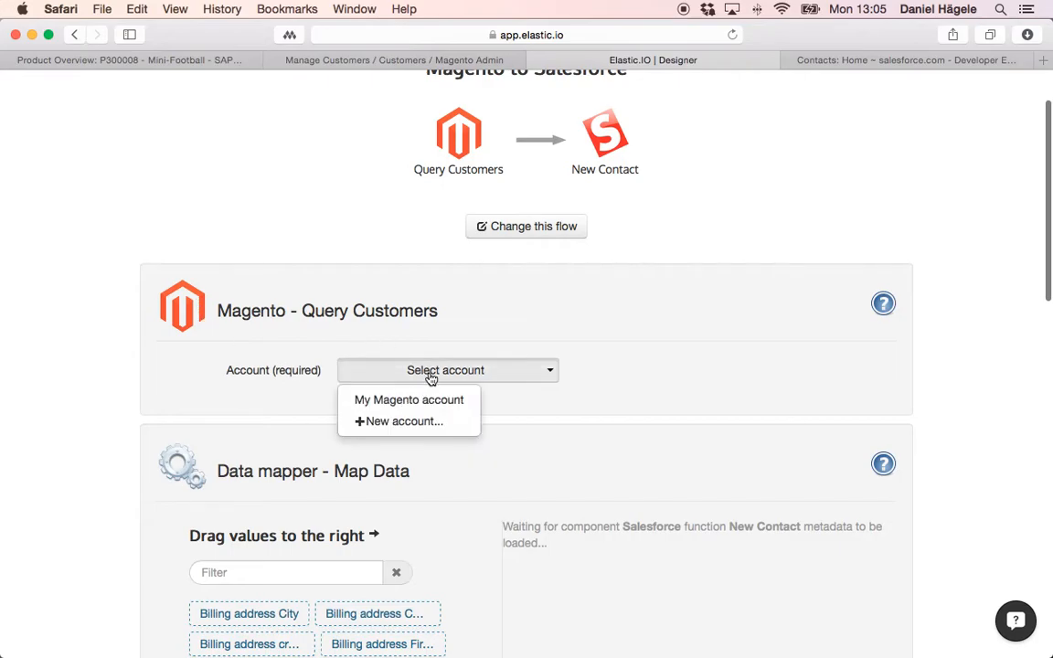
- Choose '+New account...' to open the New Magento Account form
{"action": "left_click", "coordinate": [402, 421]}
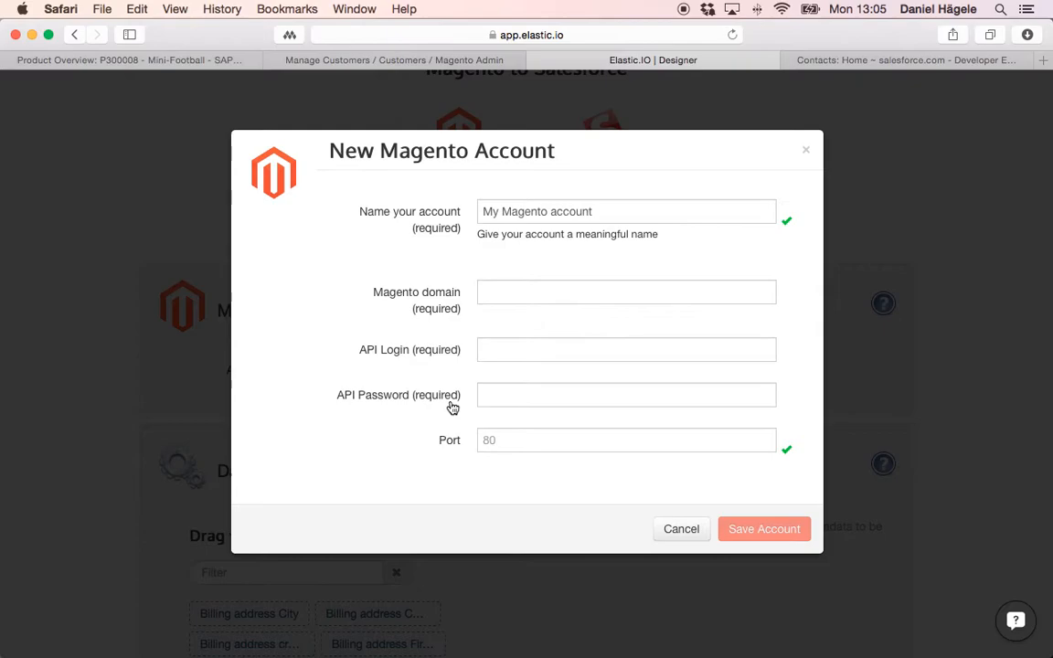
{"action": "mouse_move", "coordinate": [856, 61]}
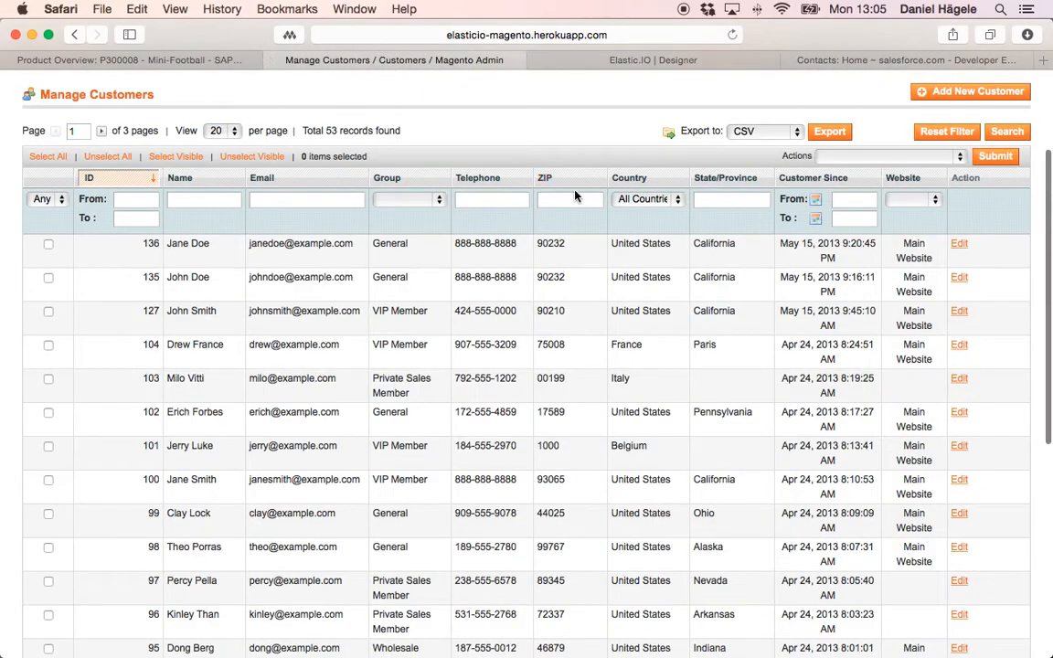
- Check Magento's SOAP/XML-RPC API users, then cancel the new account form, keeping My Magento account
{"action": "left_click", "coordinate": [547, 145]}
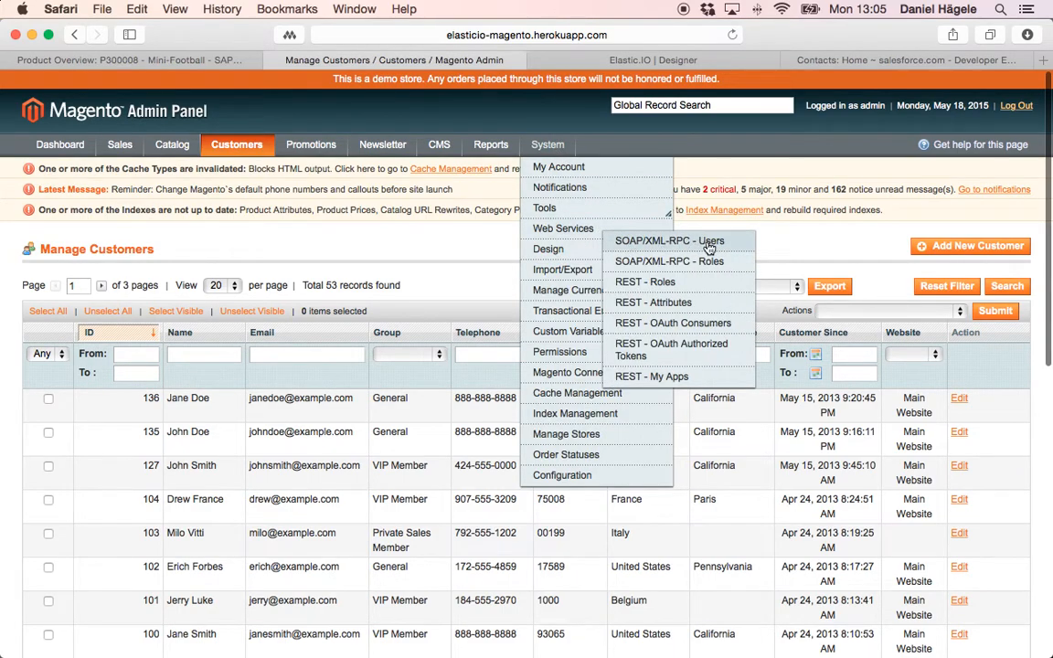
{"action": "left_click", "coordinate": [764, 120]}
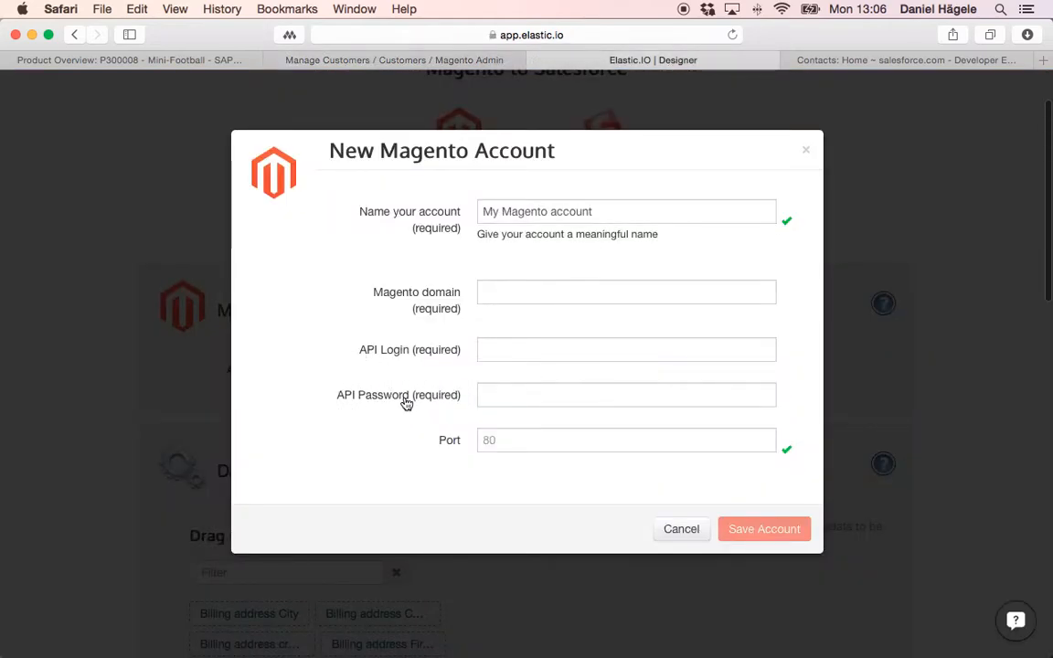
{"action": "mouse_move", "coordinate": [703, 540]}
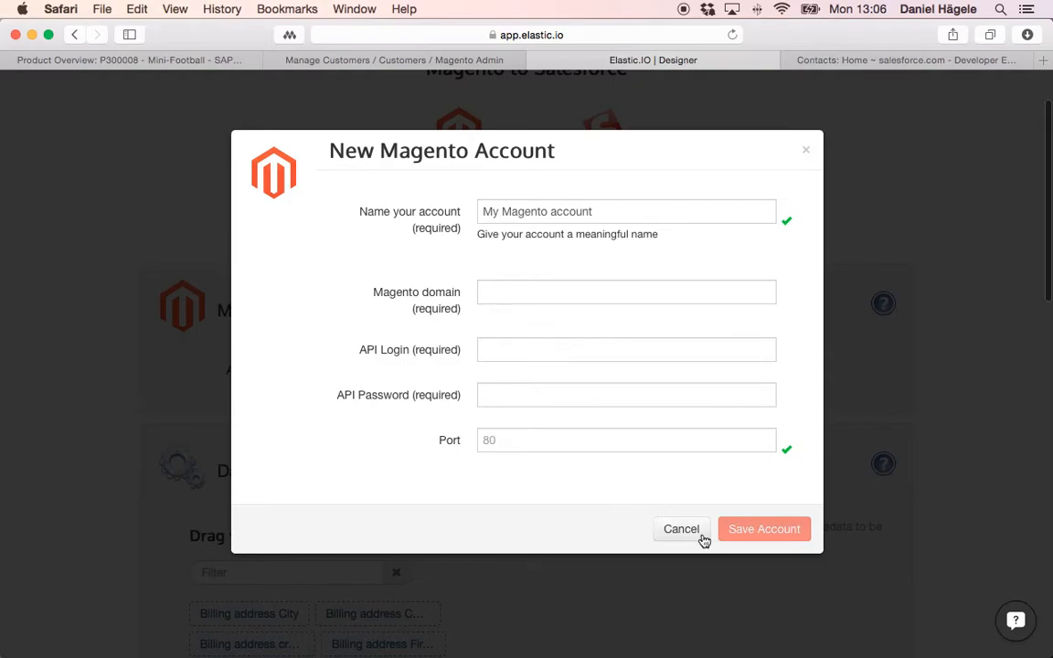
{"action": "left_click", "coordinate": [681, 528]}
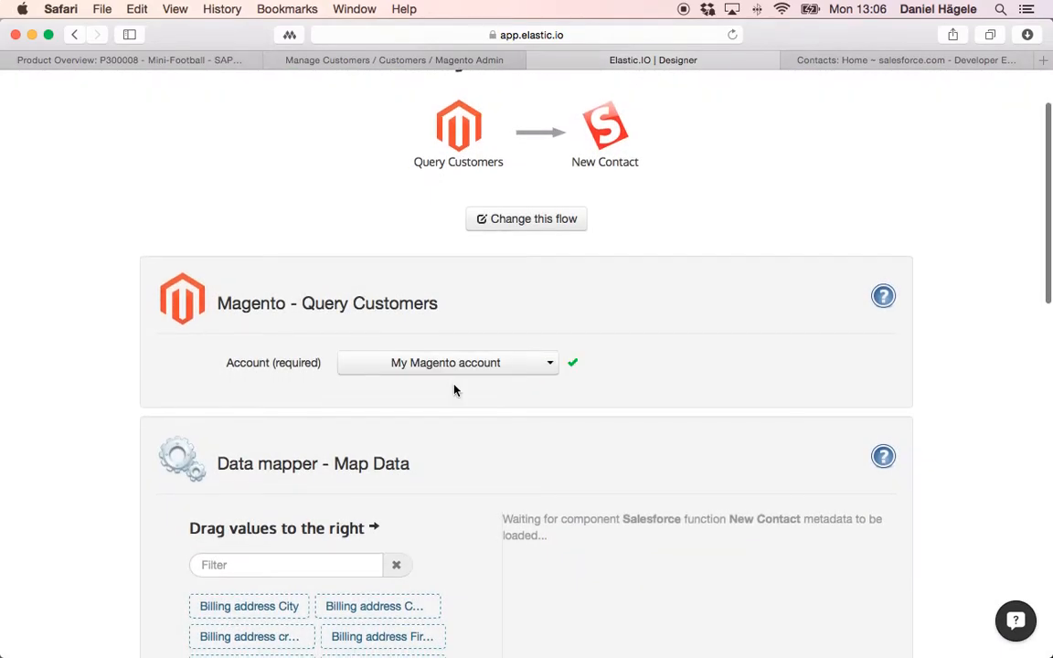
{"action": "scroll", "scroll_direction": "down", "scroll_amount": 3}
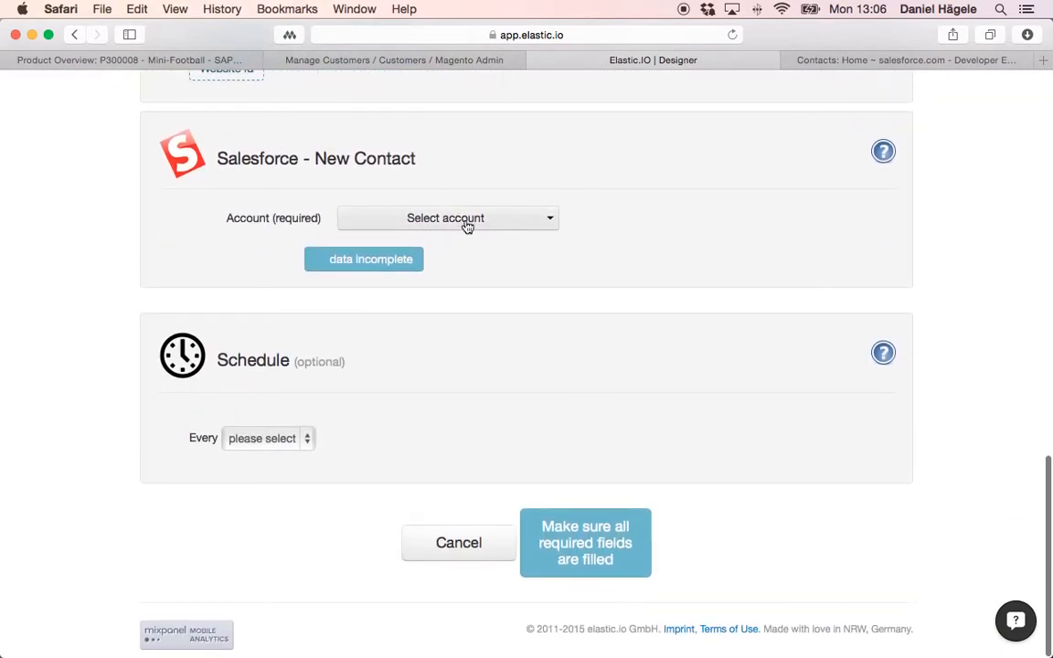
- Select the Force.com account for the Salesforce New Contact step
{"action": "left_click", "coordinate": [444, 218]}
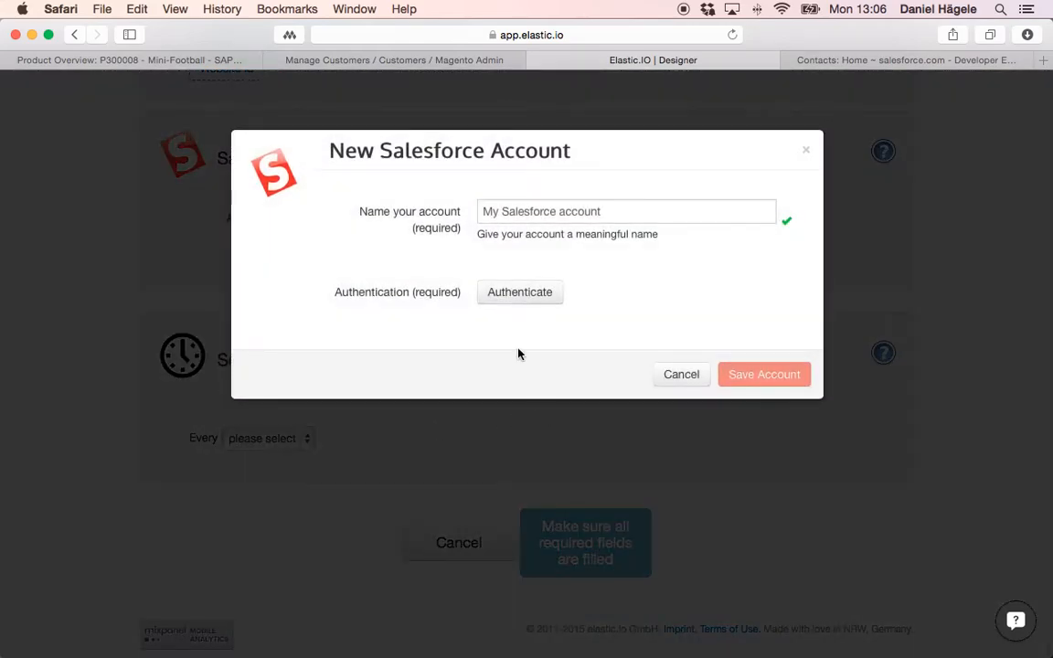
{"action": "mouse_move", "coordinate": [335, 347]}
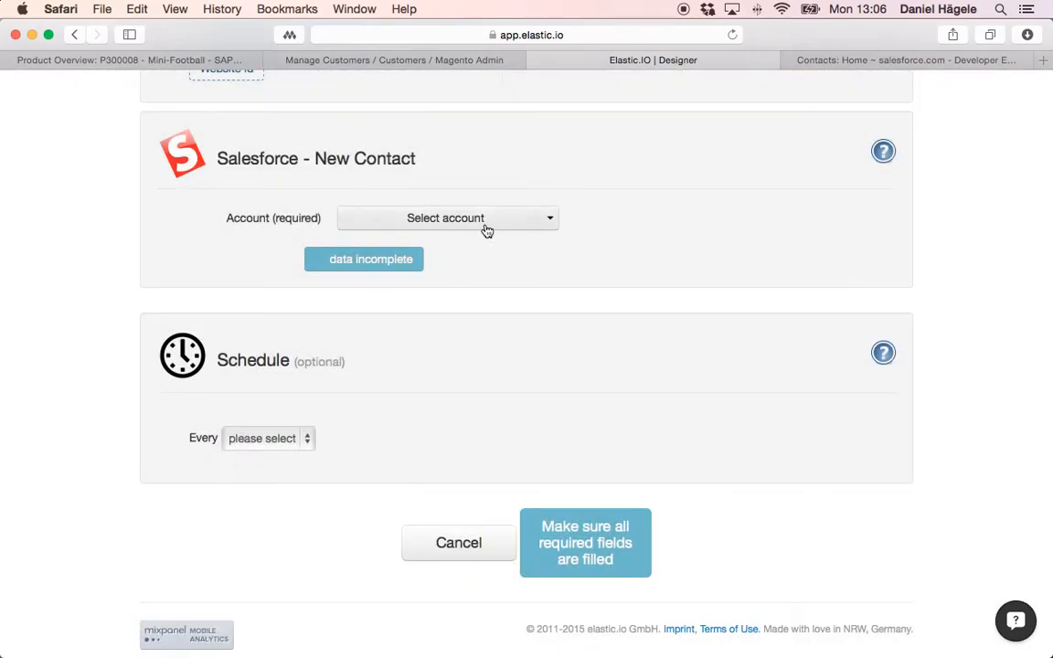
{"action": "left_click", "coordinate": [448, 217]}
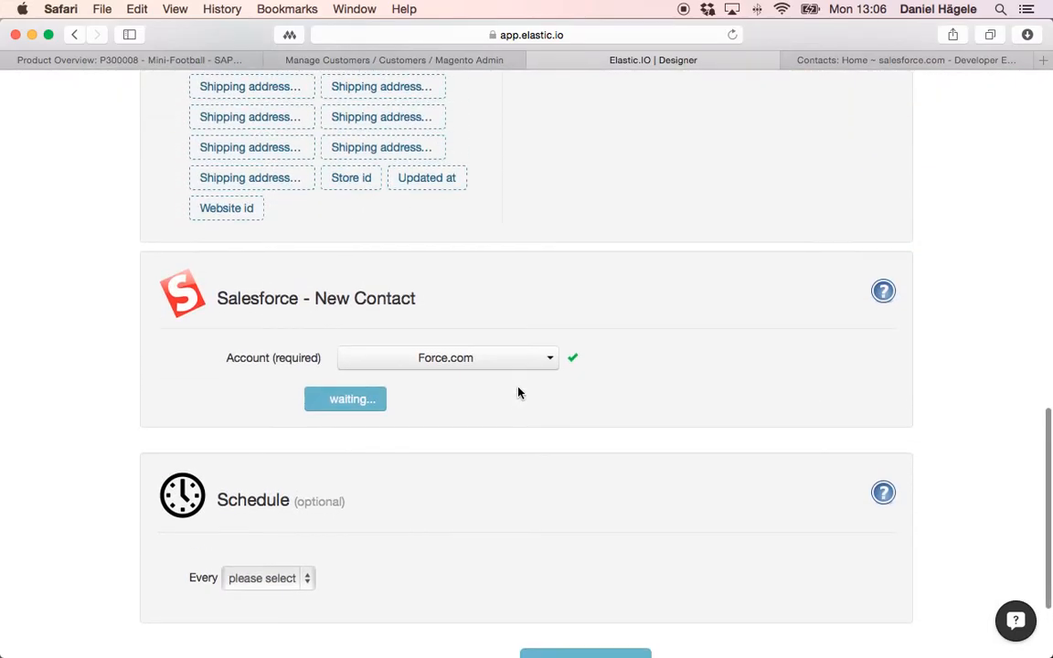
- In the data mapper, map {{email}} to Email and {{firstname}} to First Name
{"action": "scroll", "scroll_direction": "up", "scroll_amount": 3}
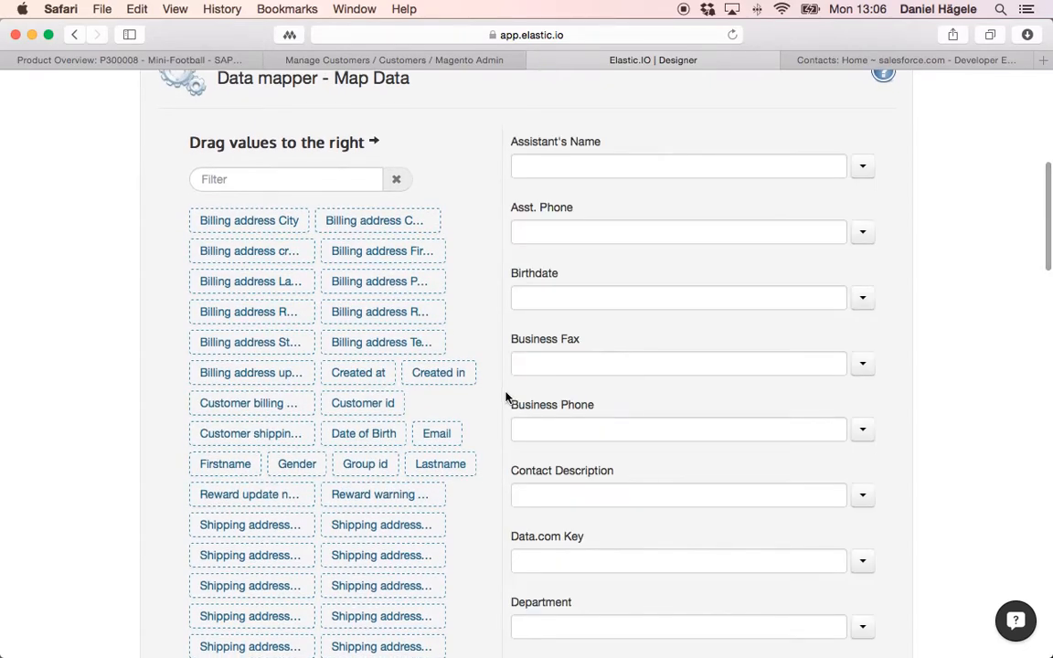
{"action": "mouse_move", "coordinate": [548, 383]}
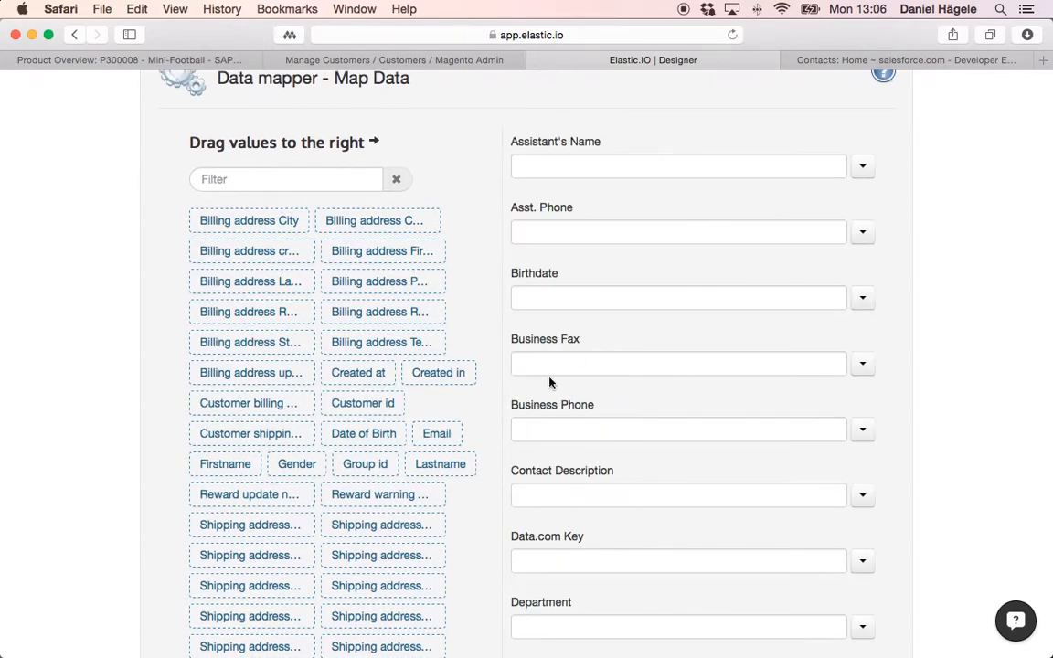
{"action": "mouse_move", "coordinate": [475, 317]}
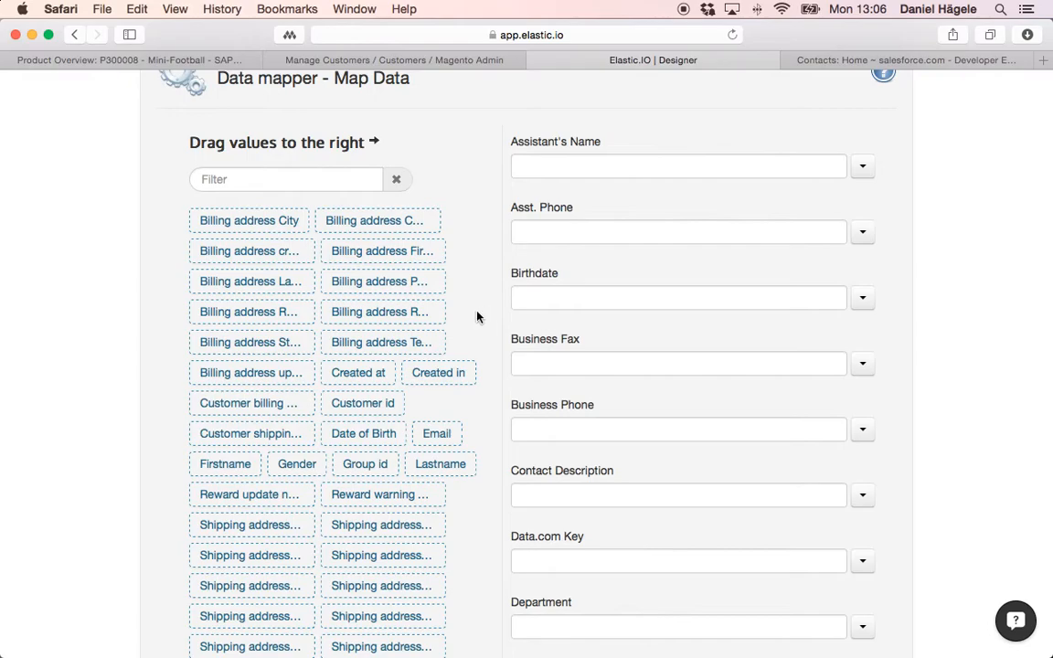
{"action": "left_click", "coordinate": [251, 281]}
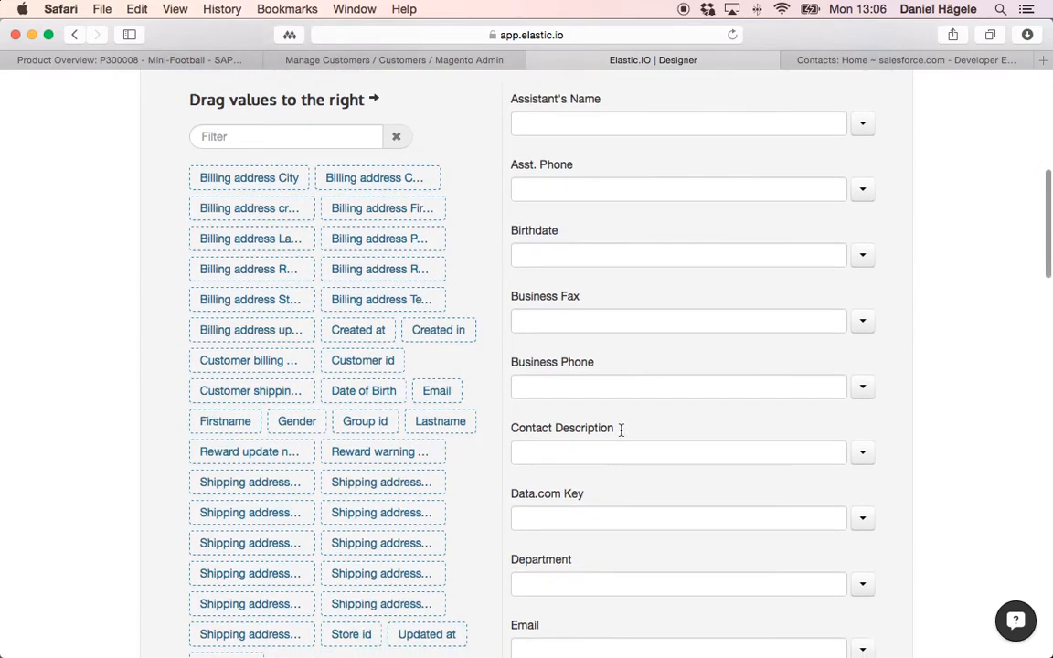
{"action": "scroll", "scroll_direction": "down", "scroll_amount": 3}
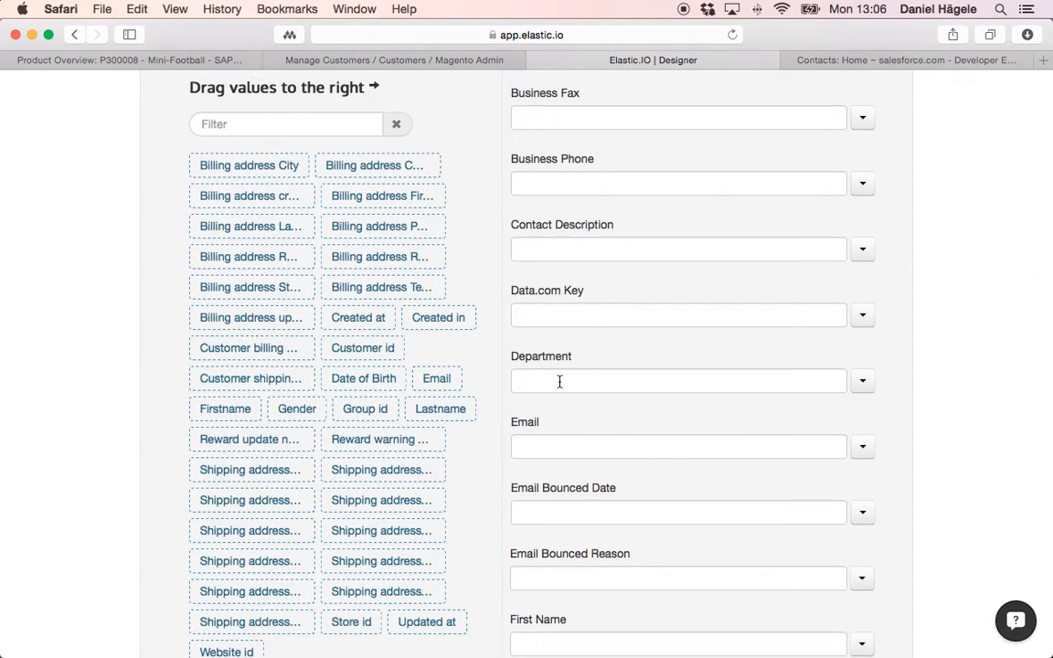
{"action": "left_click_drag", "start_coordinate": [436, 378], "coordinate": [550, 434]}
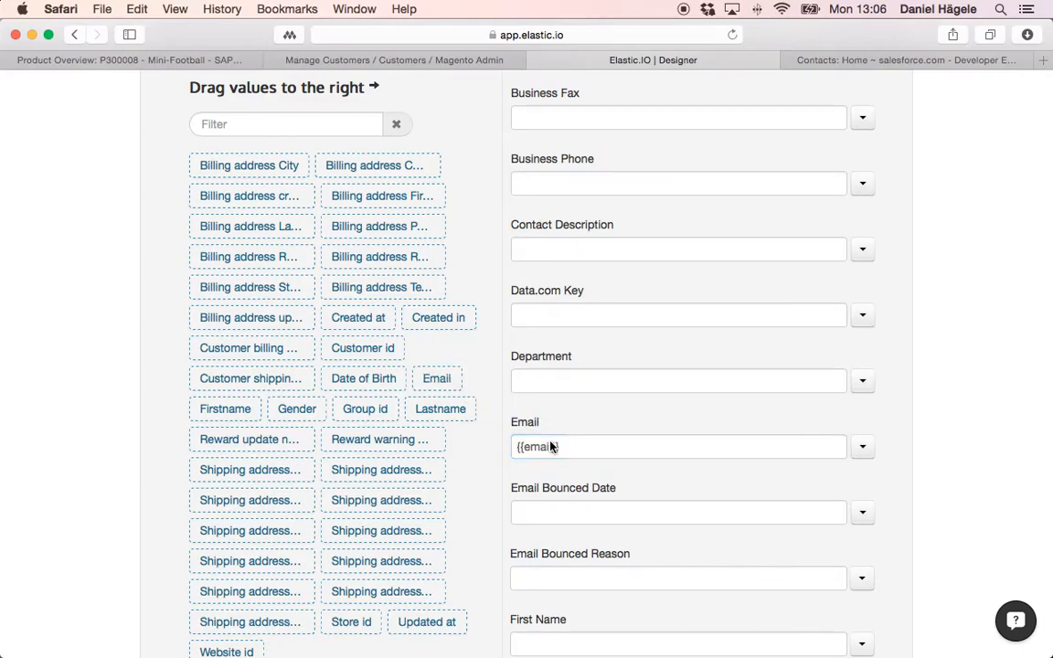
{"action": "scroll", "scroll_direction": "down", "scroll_amount": 3}
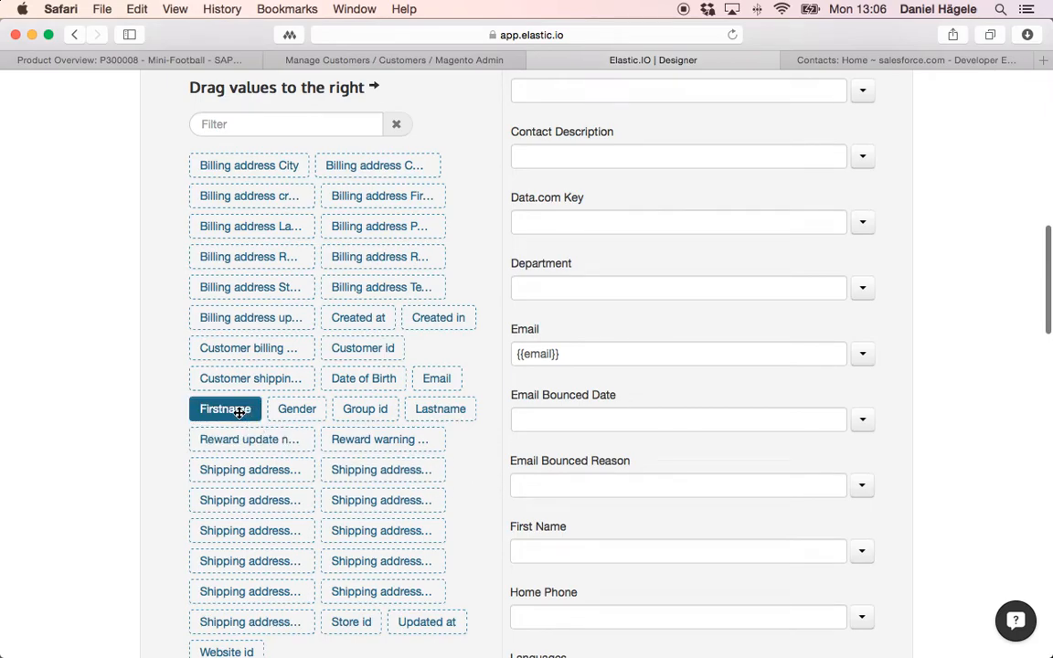
{"action": "left_click_drag", "start_coordinate": [225, 408], "coordinate": [678, 489]}
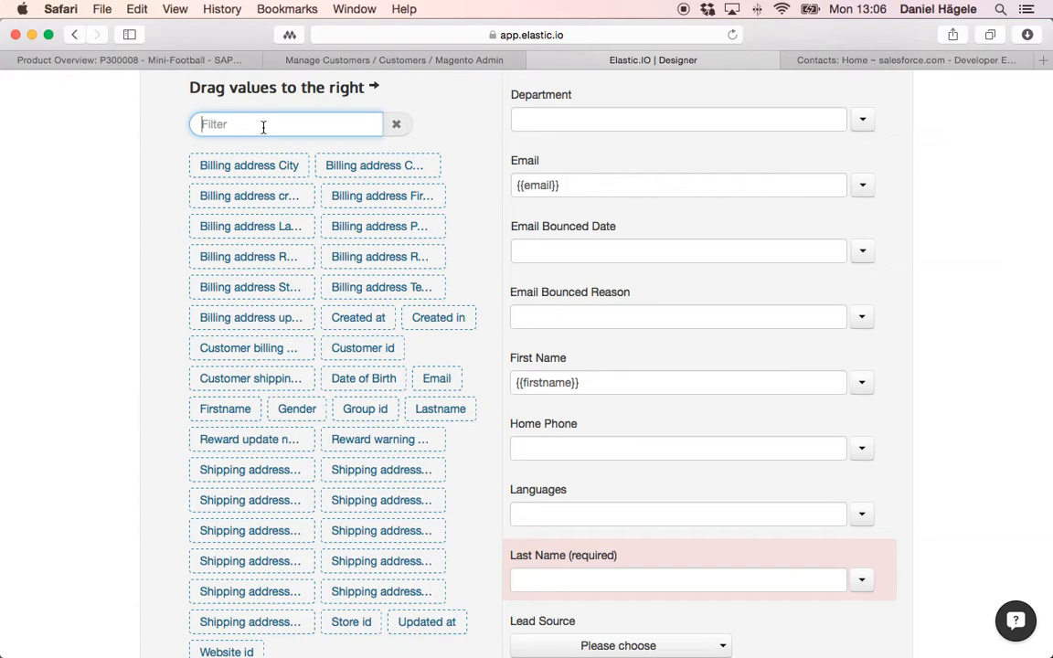
- Filter by 'na' to map {{lastname}}, then filter 'tel' and map billing telephone to a phone field
{"action": "type", "text": "na"}
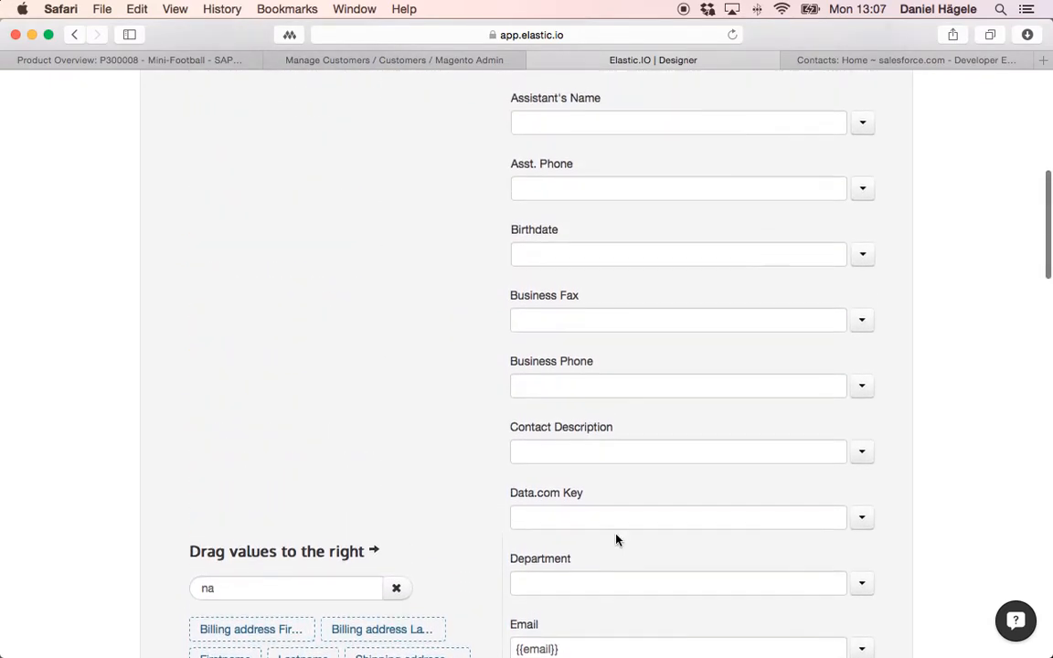
{"action": "scroll", "scroll_direction": "up", "scroll_amount": 3}
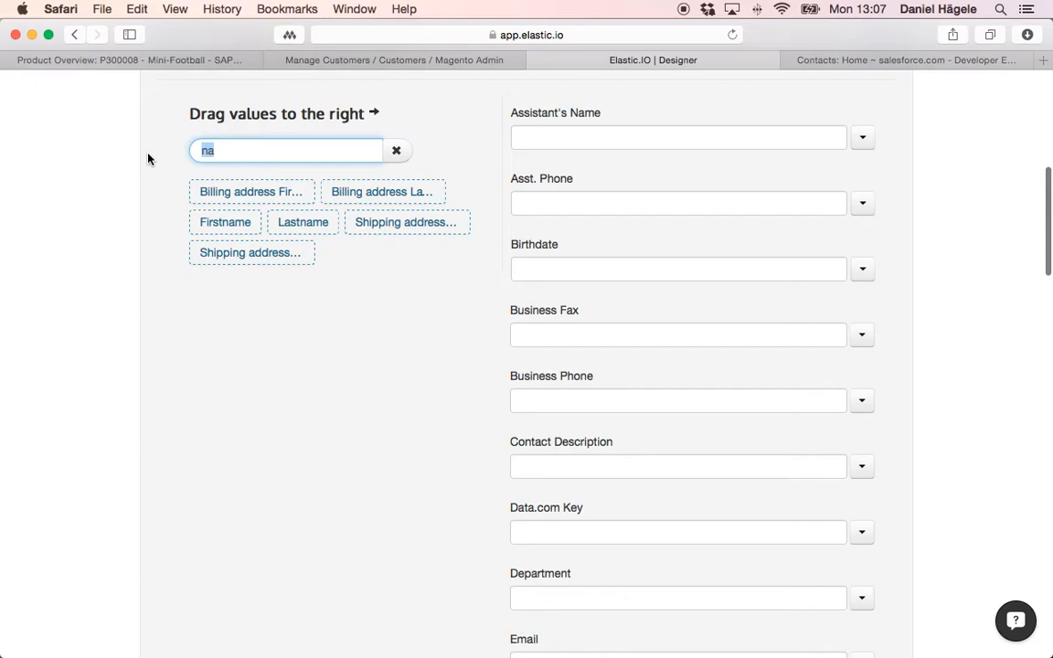
{"action": "type", "text": "te"}
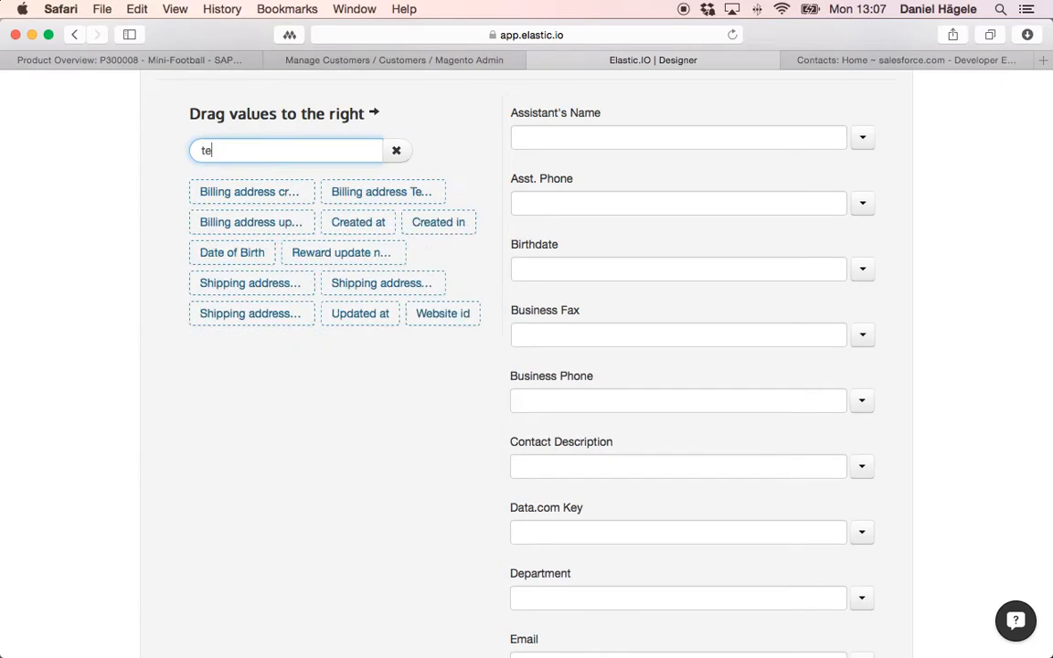
{"action": "type", "text": "l"}
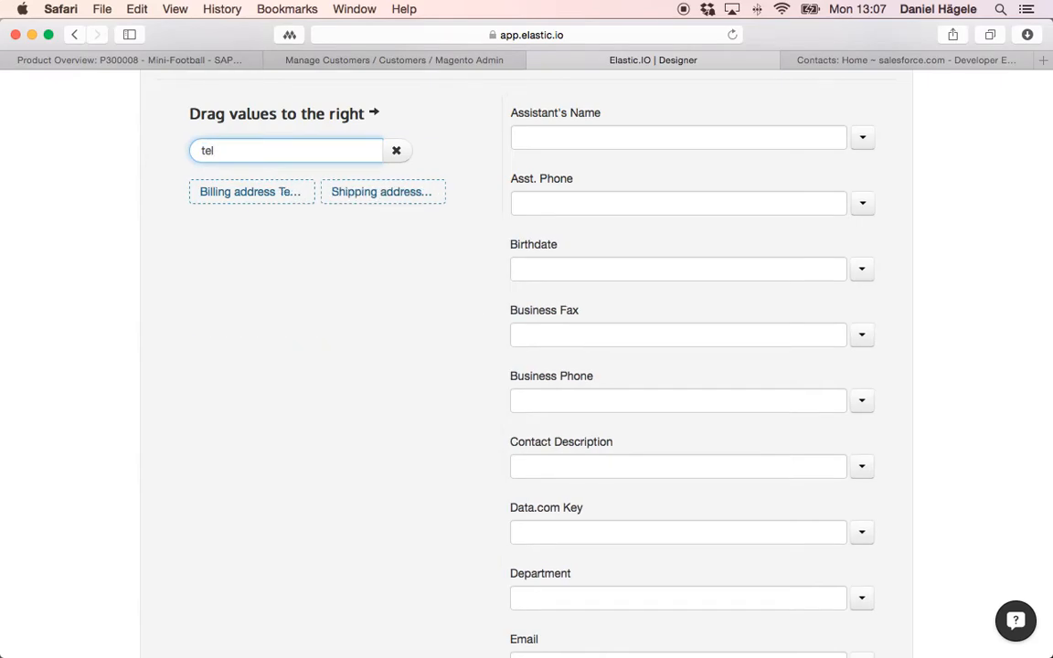
{"action": "left_click_drag", "start_coordinate": [250, 191], "coordinate": [612, 202]}
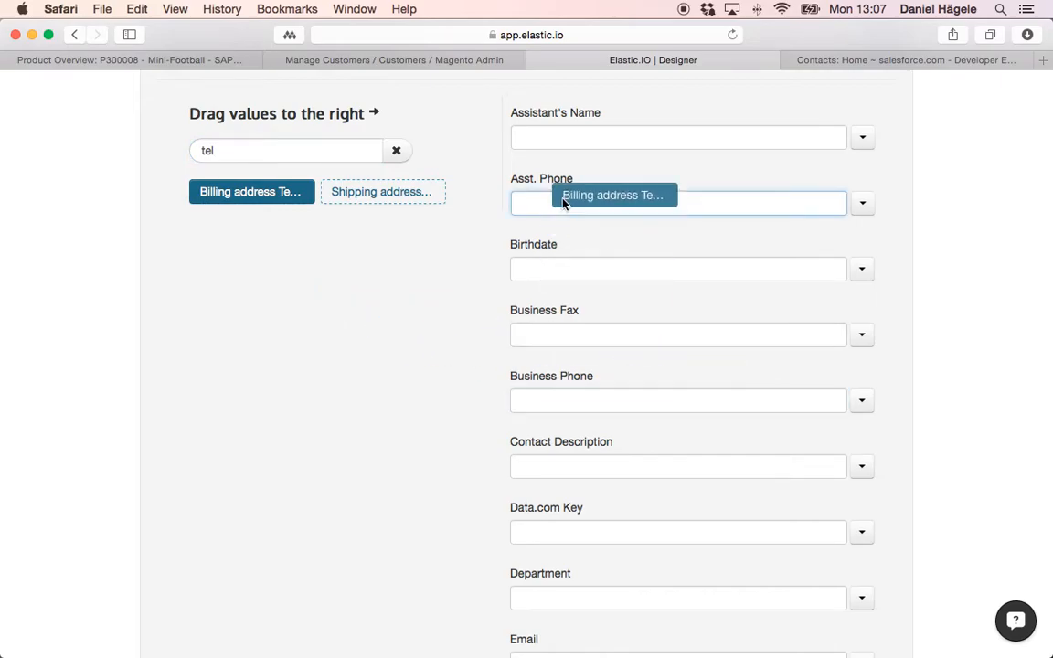
{"action": "scroll", "scroll_direction": "down", "scroll_amount": 3}
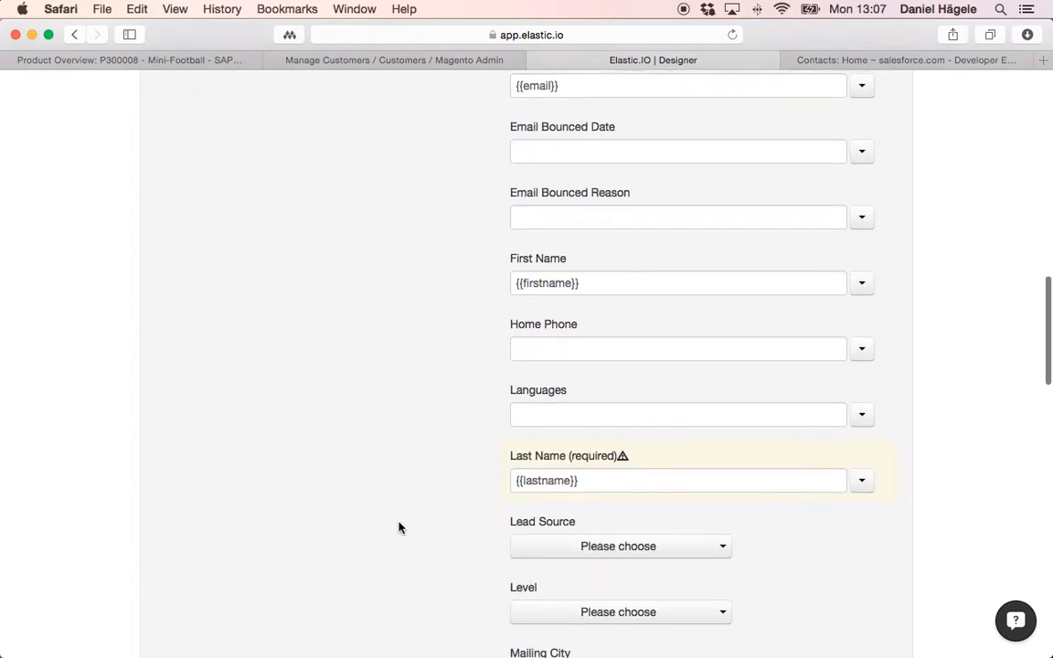
- Open the Schedule 'Every' dropdown to view the hour, day, week, month and year intervals
{"action": "scroll", "scroll_direction": "down", "scroll_amount": 3}
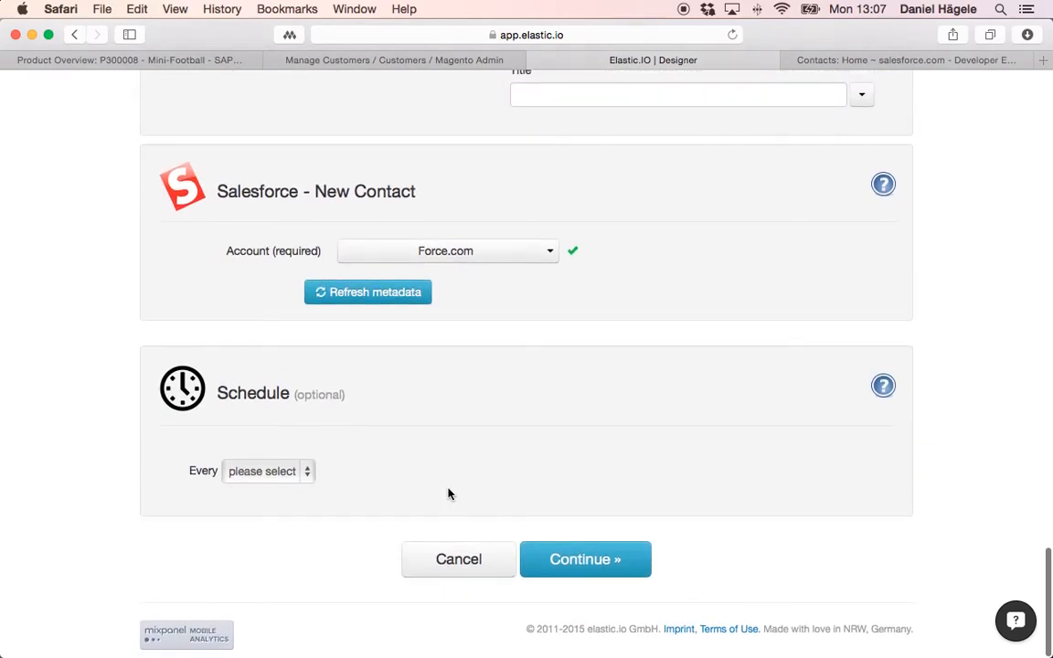
{"action": "left_click", "coordinate": [267, 470]}
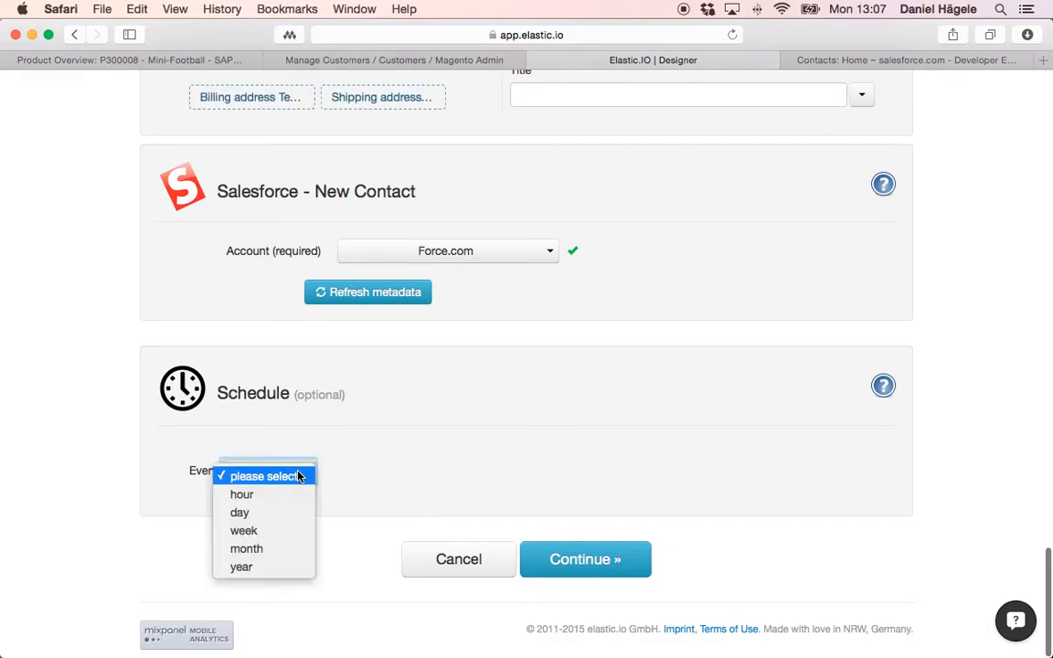
{"action": "mouse_move", "coordinate": [240, 512]}
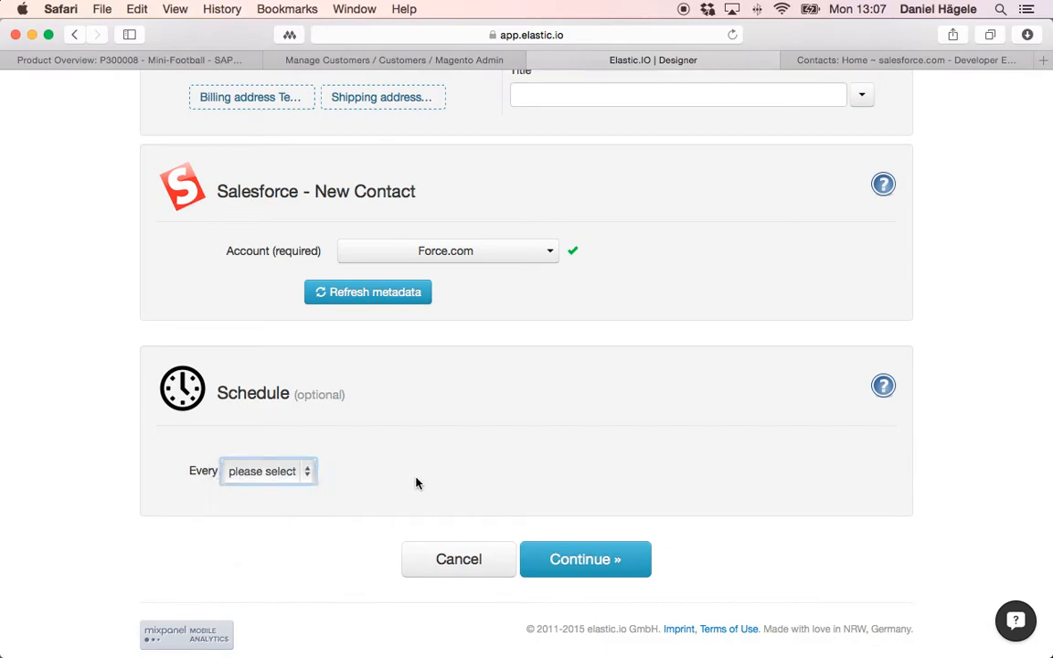
{"action": "mouse_move", "coordinate": [443, 469]}
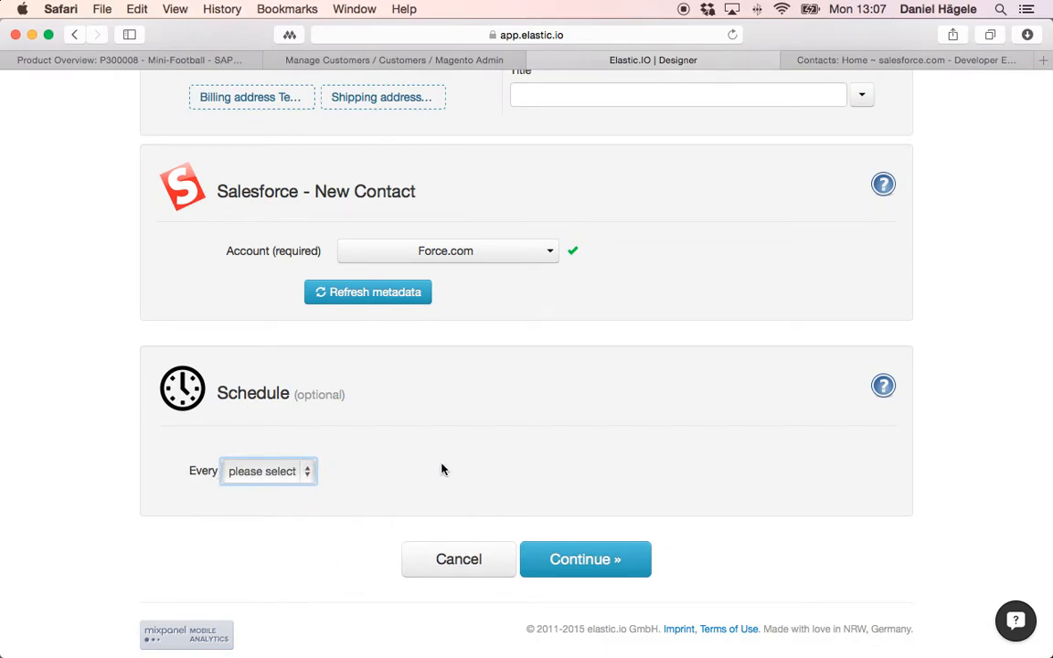
{"action": "mouse_move", "coordinate": [448, 464]}
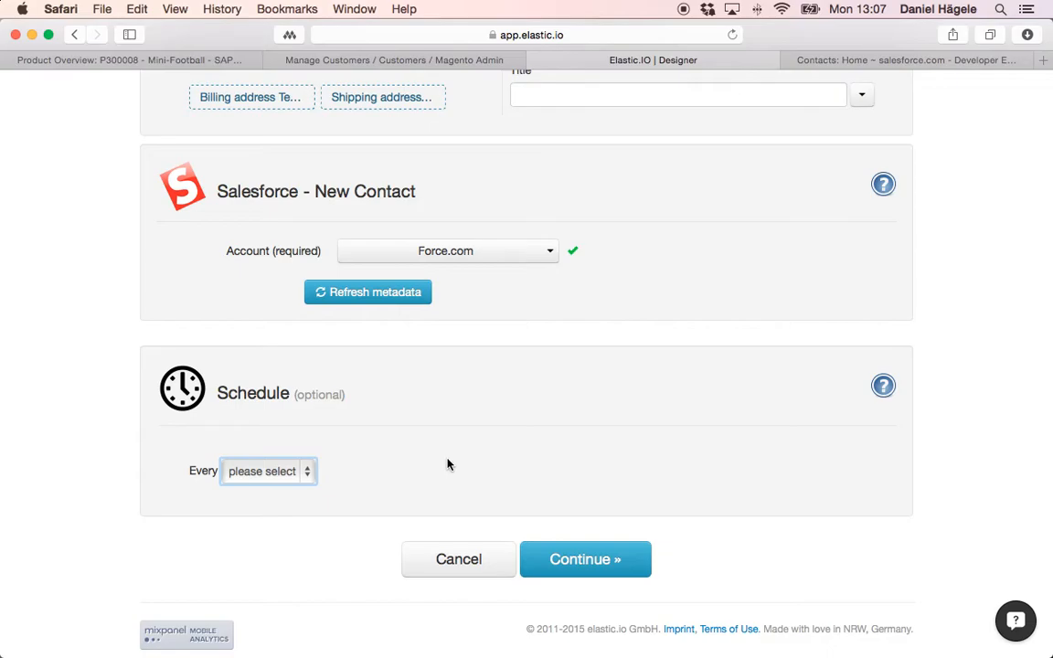
{"action": "mouse_move", "coordinate": [630, 578]}
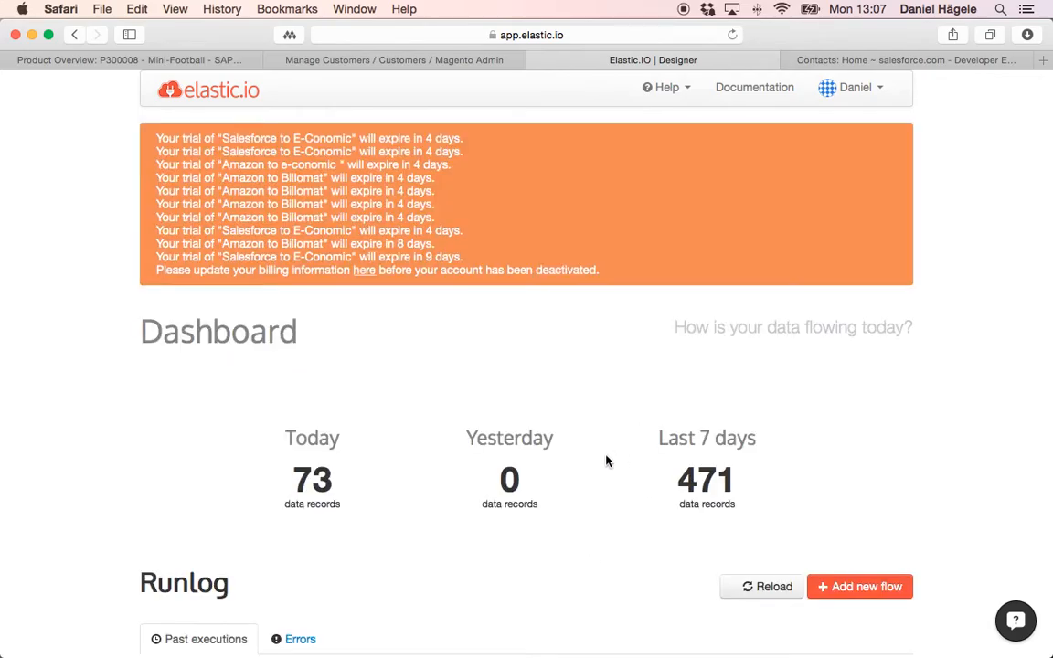
- Start the Magento to Salesforce flow and find its fresh 53-record run in the Runlog
{"action": "scroll", "scroll_direction": "down", "scroll_amount": 3}
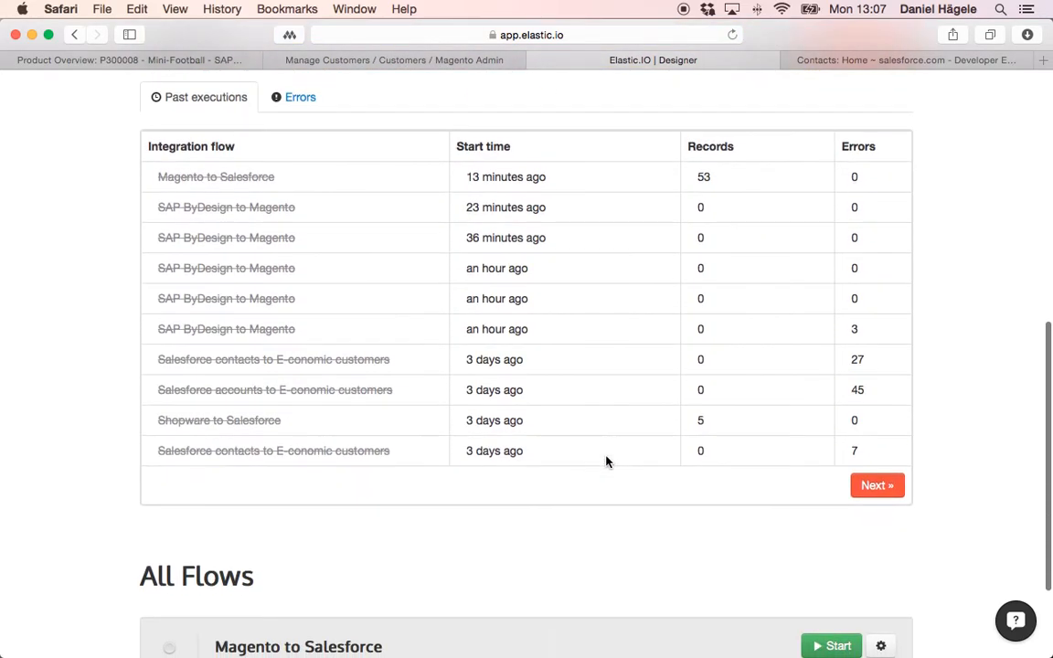
{"action": "scroll", "scroll_direction": "down", "scroll_amount": 3}
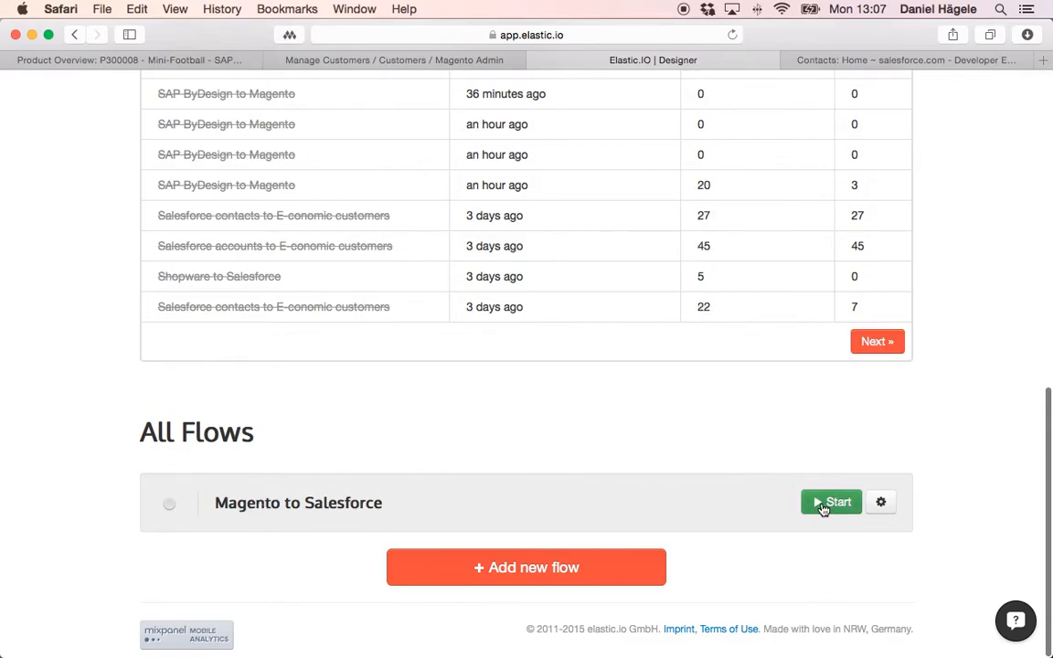
{"action": "left_click", "coordinate": [830, 501]}
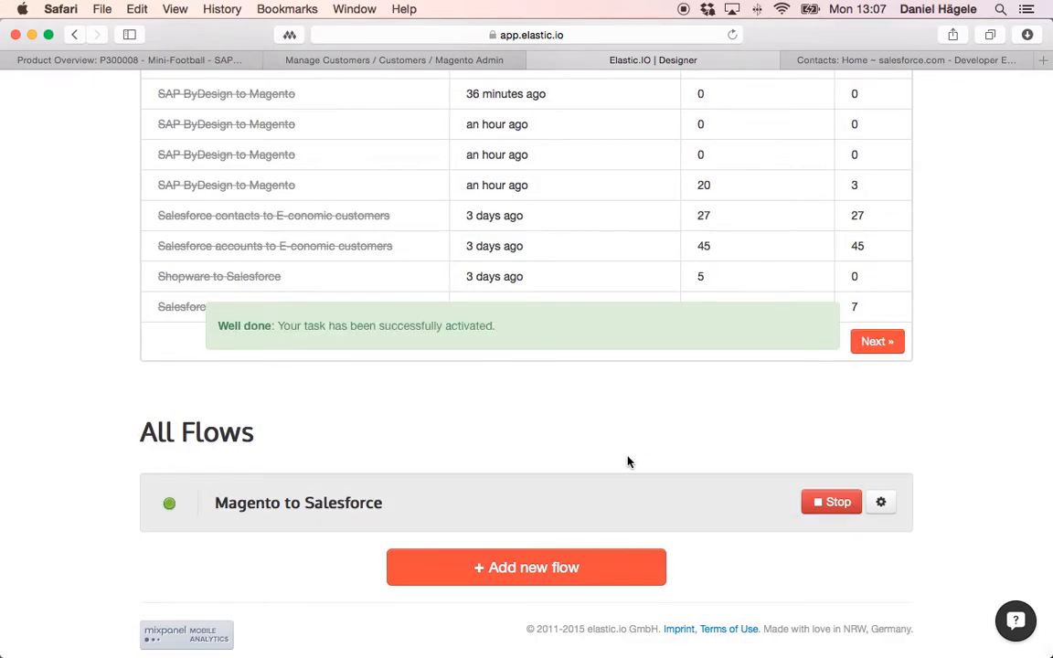
{"action": "scroll", "scroll_direction": "up", "scroll_amount": 3}
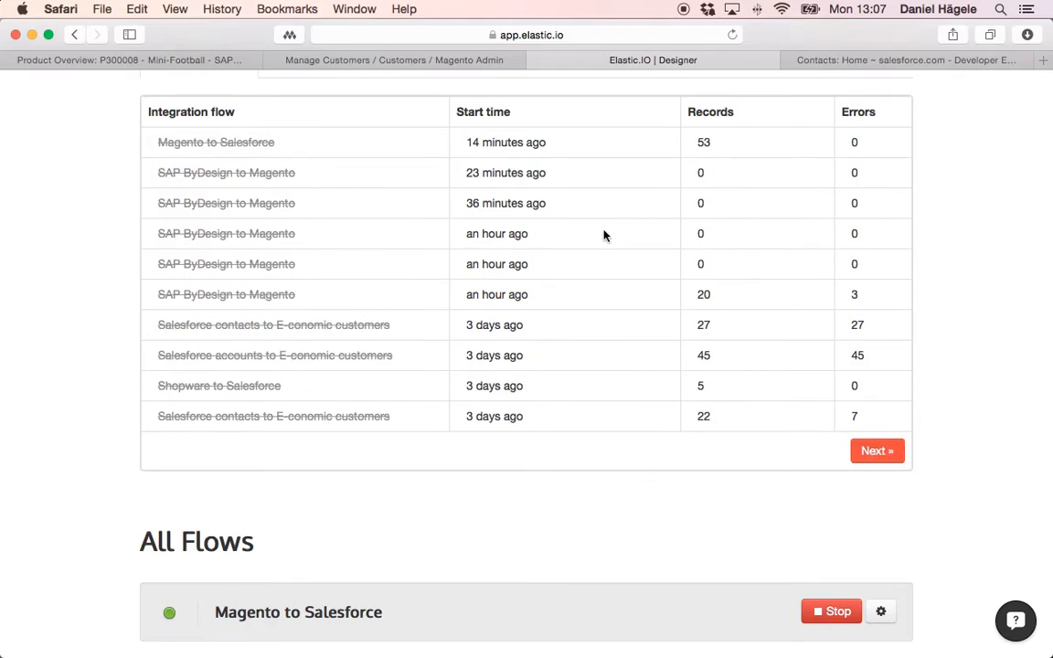
{"action": "mouse_move", "coordinate": [533, 256]}
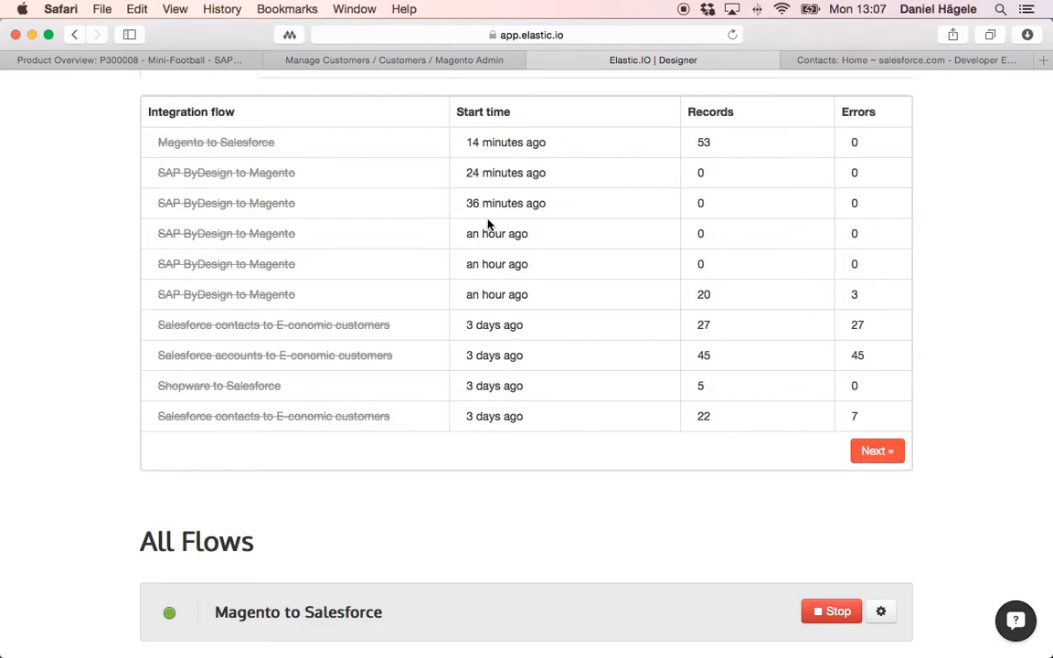
{"action": "mouse_move", "coordinate": [436, 195]}
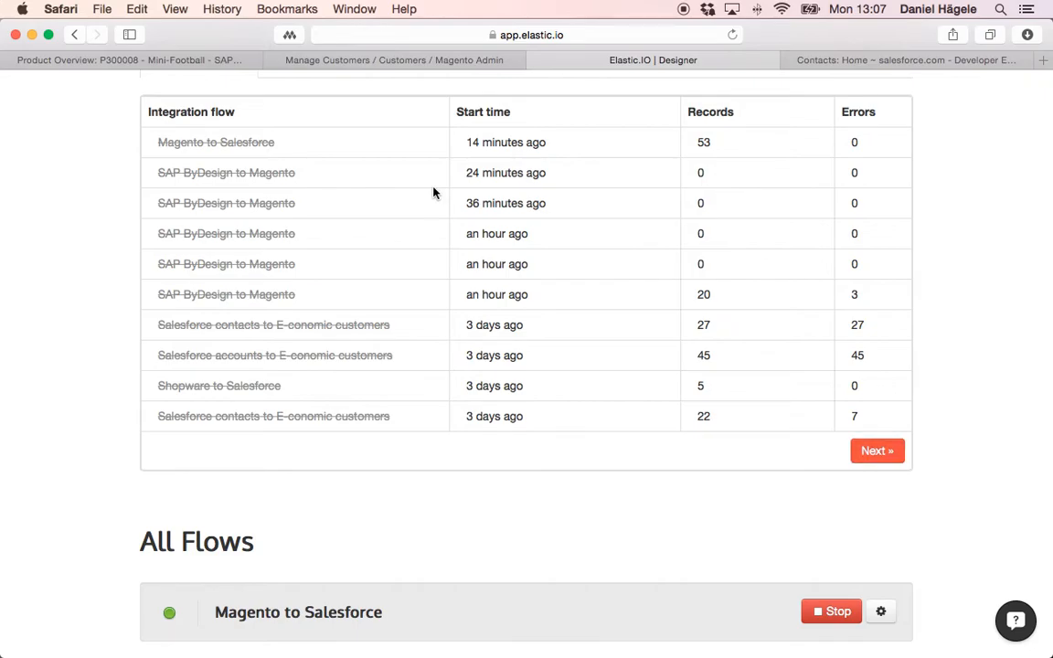
{"action": "scroll", "scroll_direction": "up", "scroll_amount": 3}
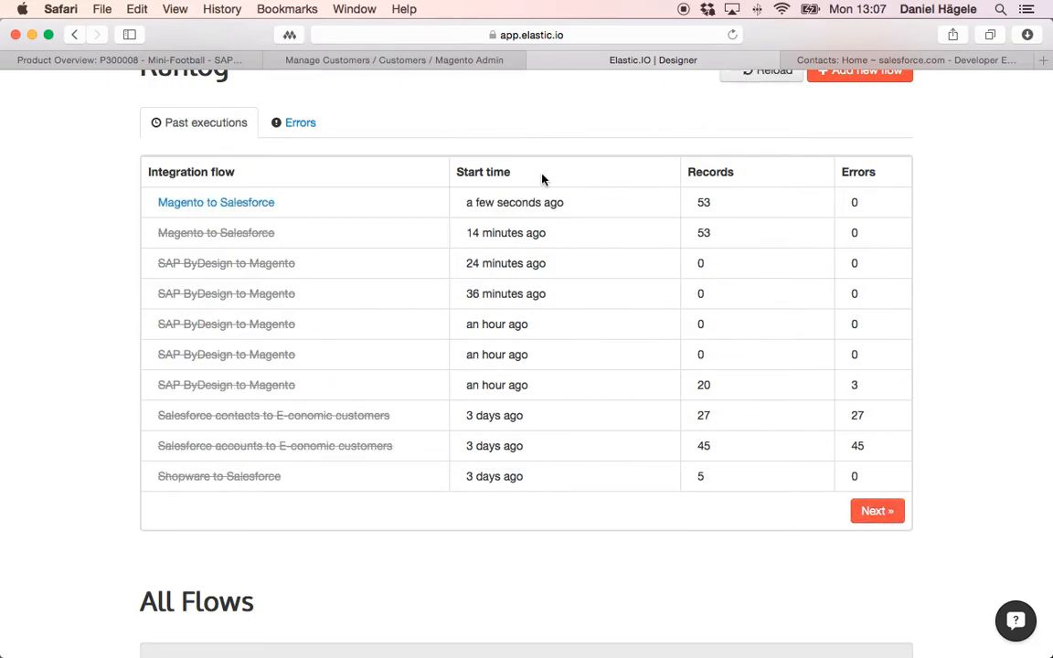
{"action": "mouse_move", "coordinate": [203, 214]}
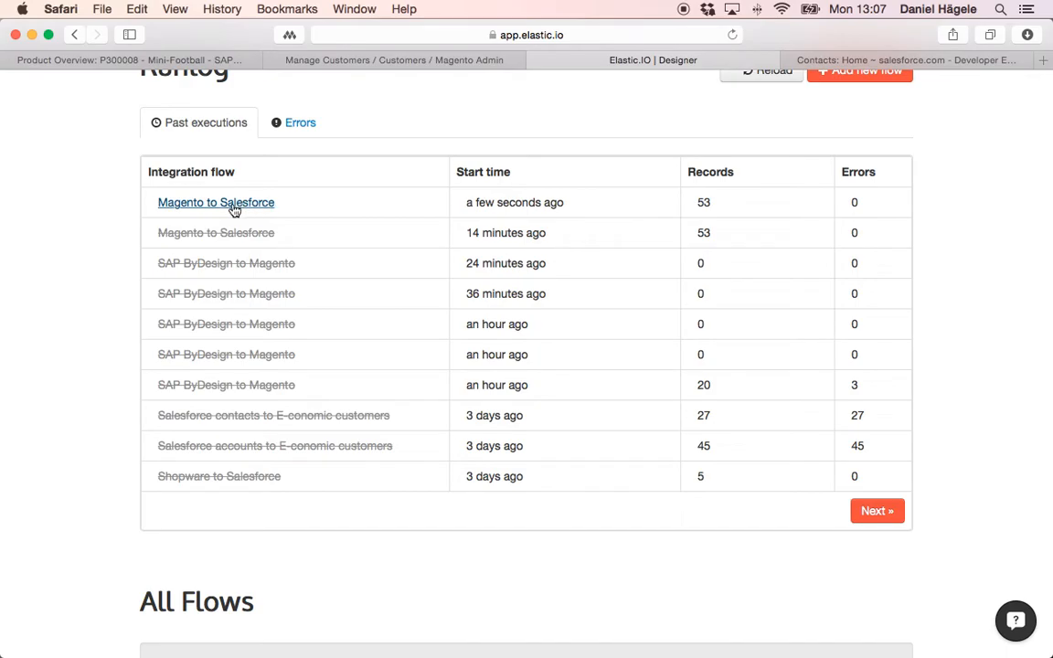
- Open the latest run's details and reload twice to show 53 queried, 16 mapped, 3 sent
{"action": "left_click", "coordinate": [215, 202]}
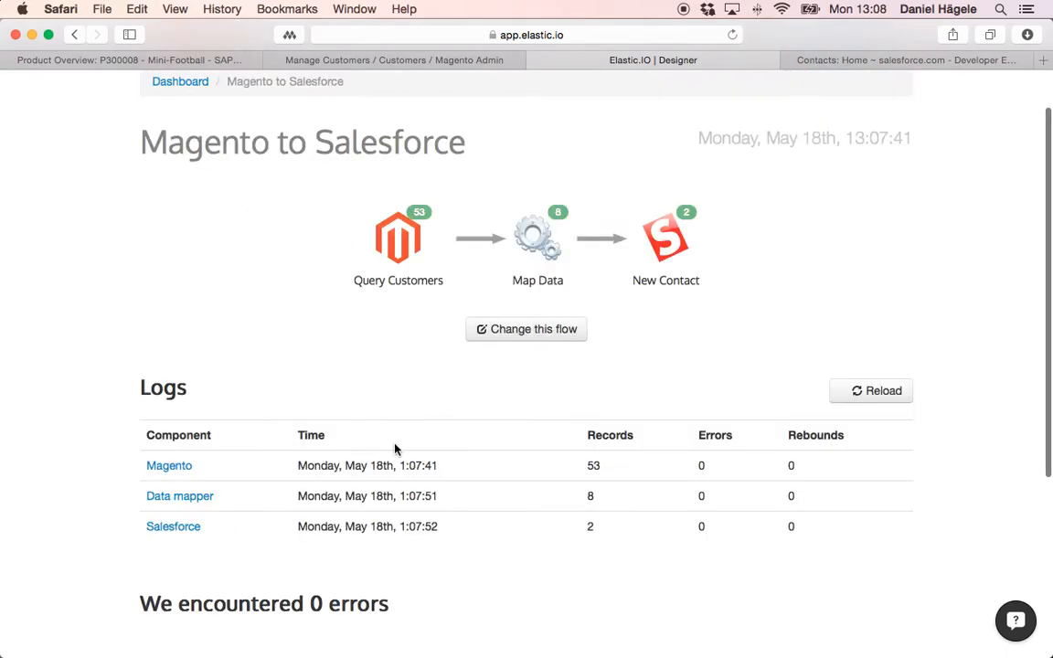
{"action": "mouse_move", "coordinate": [763, 228]}
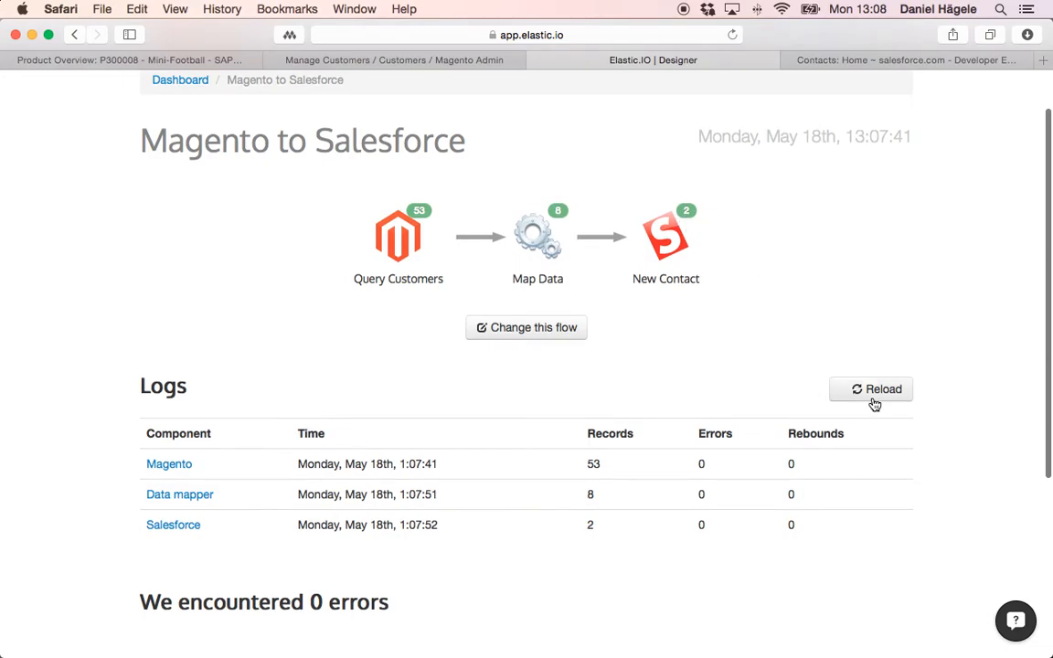
{"action": "left_click", "coordinate": [870, 389]}
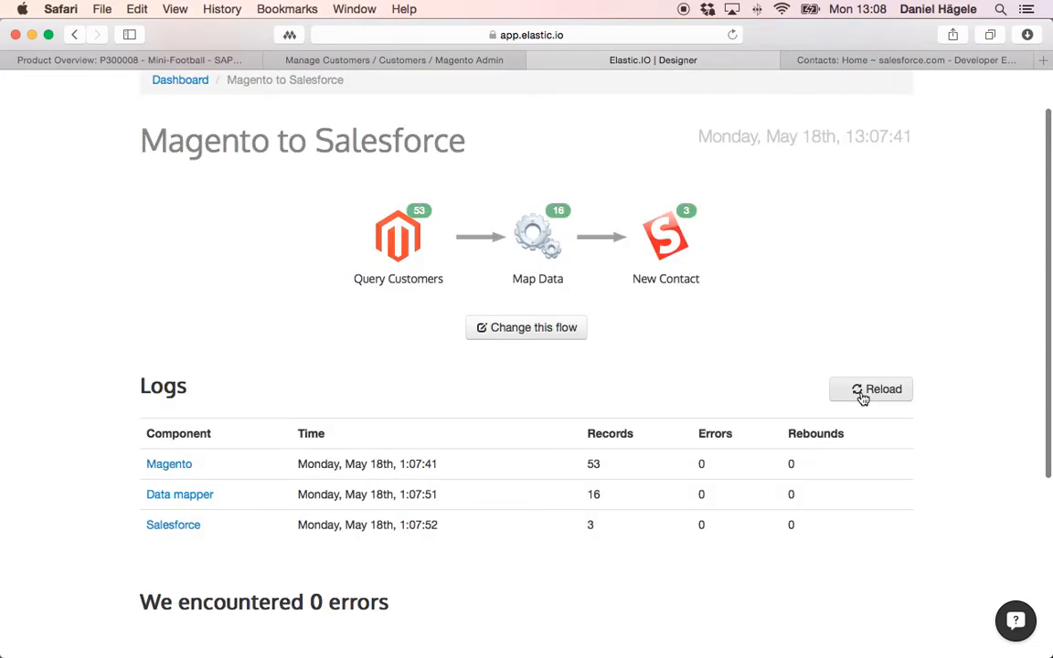
{"action": "left_click", "coordinate": [900, 60]}
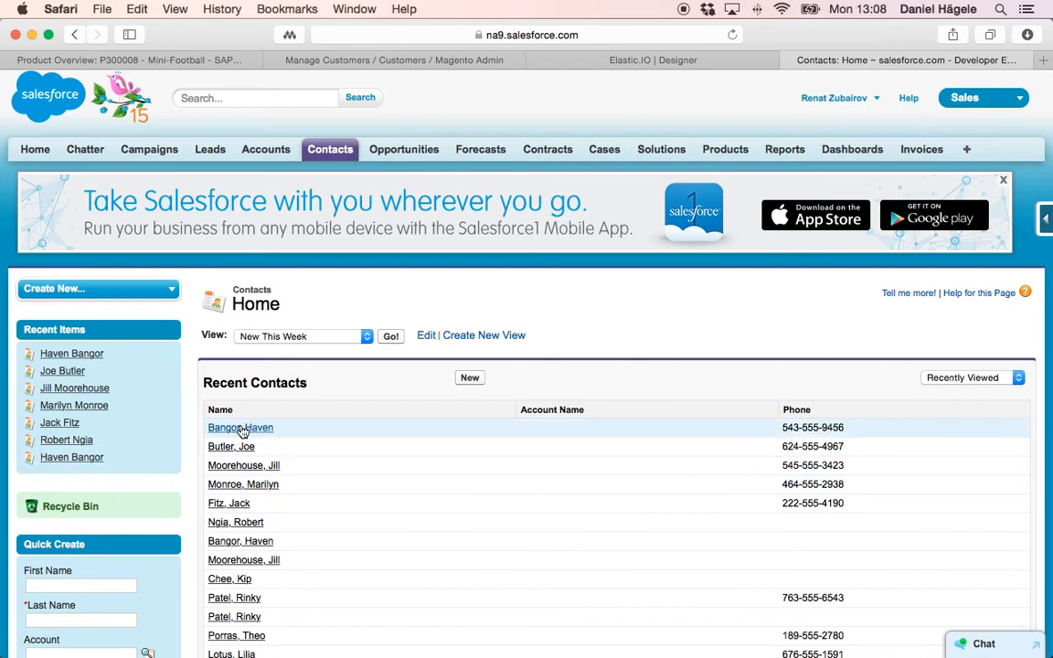
{"action": "left_click", "coordinate": [240, 426]}
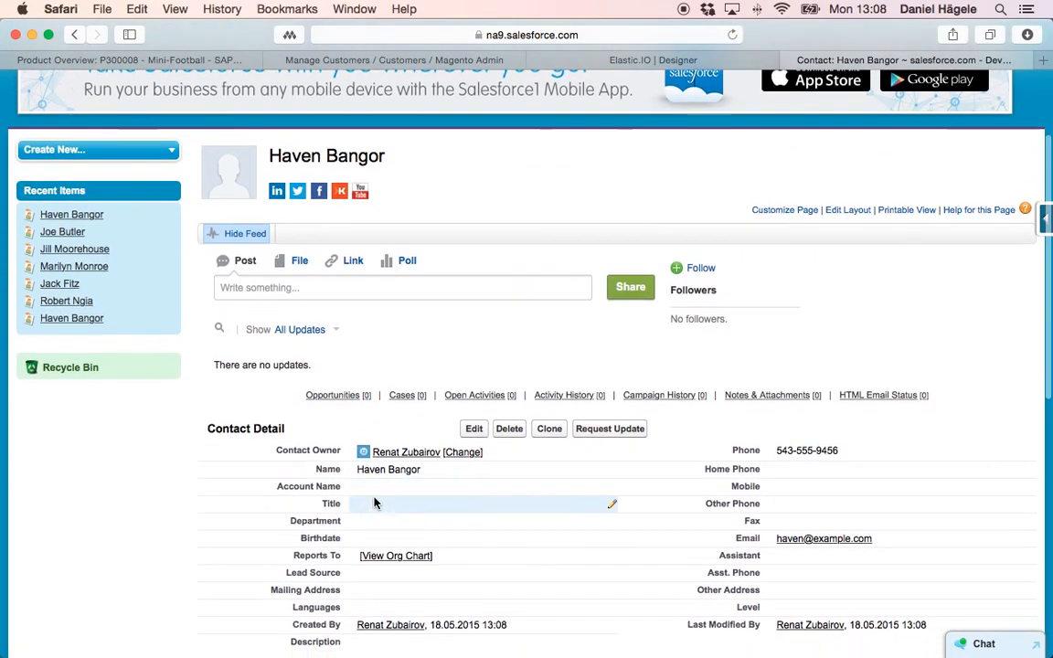
{"action": "scroll", "scroll_direction": "down", "scroll_amount": 3}
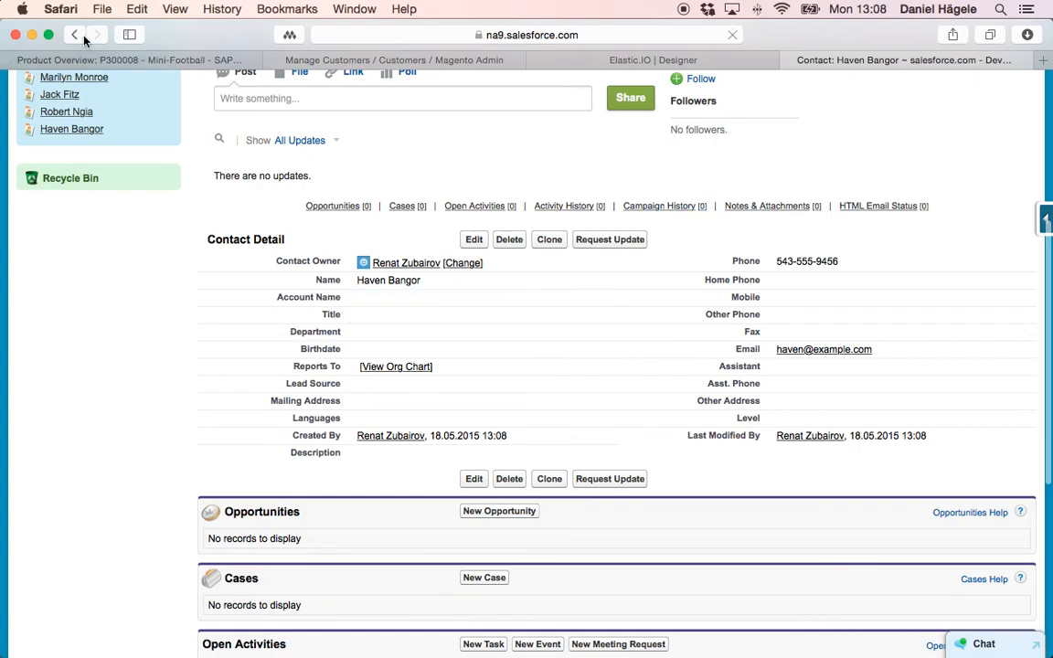
{"action": "left_click", "coordinate": [653, 60]}
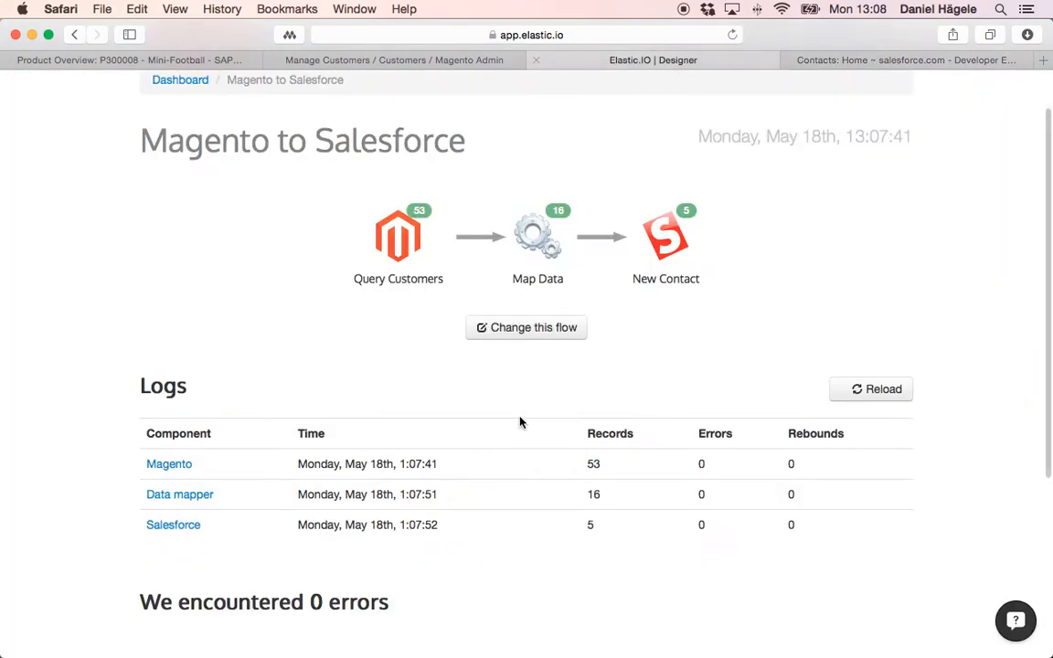
{"action": "mouse_move", "coordinate": [192, 165]}
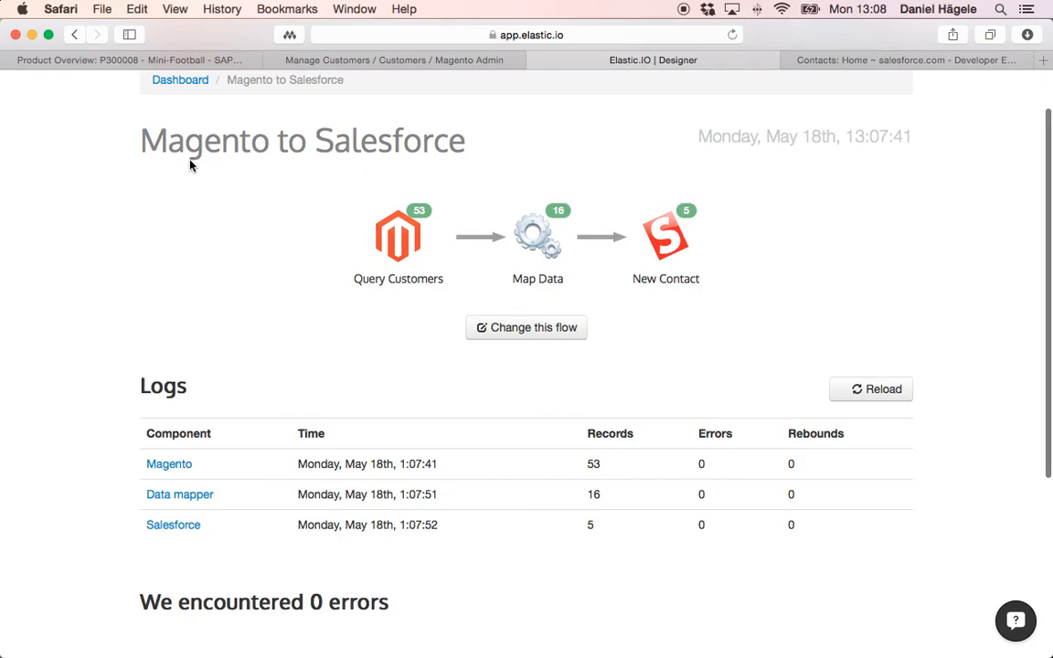
{"action": "mouse_move", "coordinate": [425, 363]}
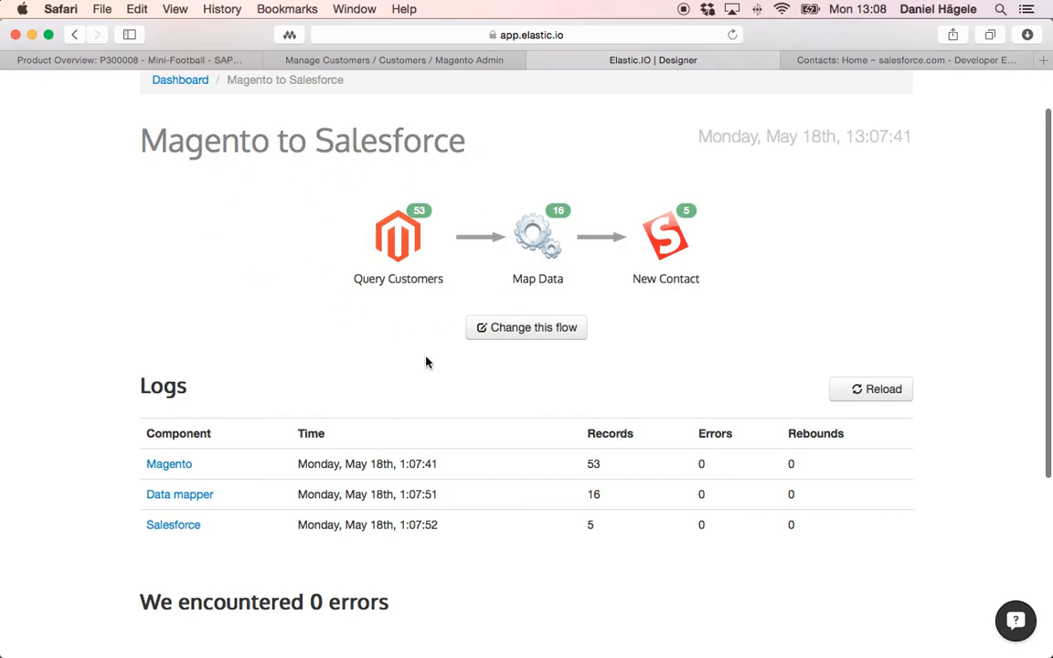